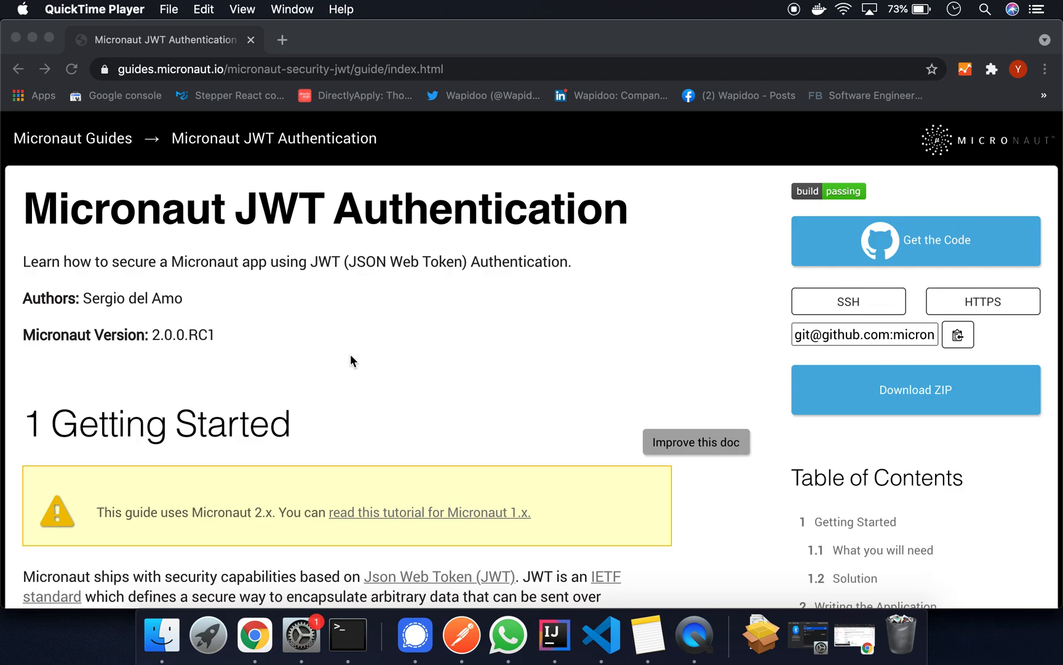
pyautogui.moveTo(304, 155)
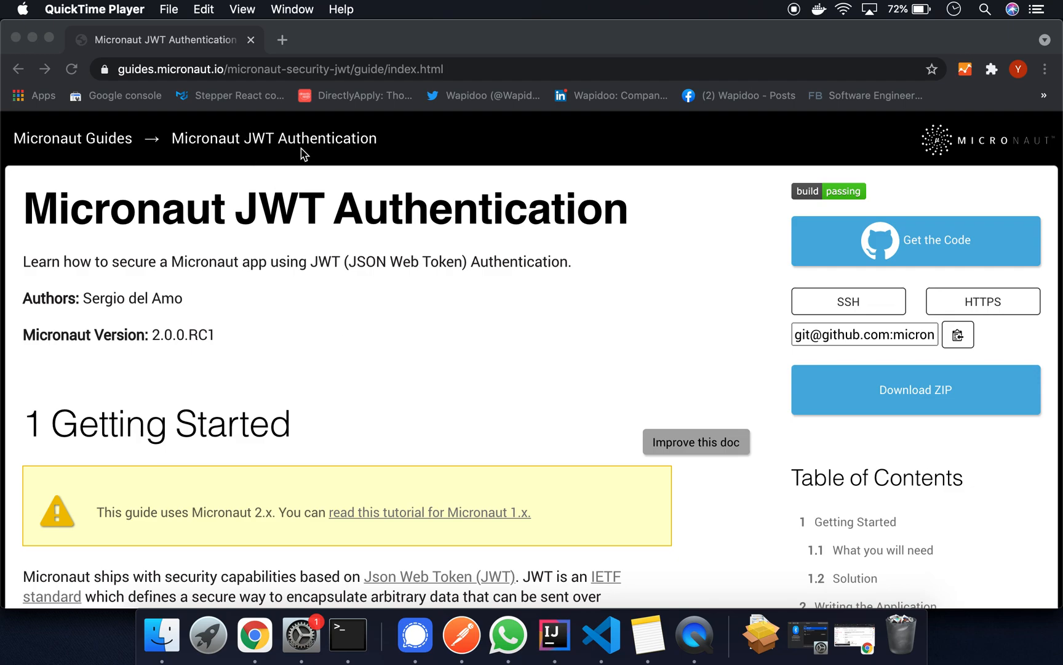
pyautogui.moveTo(297, 74)
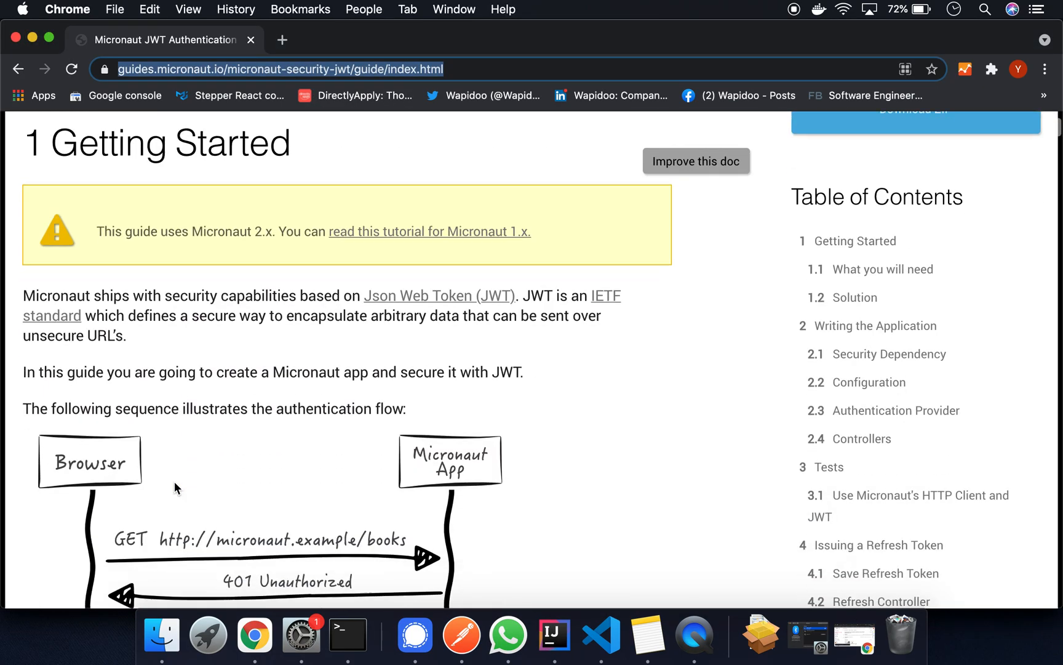
# Step: Scroll the Micronaut JWT Authentication guide down to its sequence diagram
pyautogui.scroll(-3)
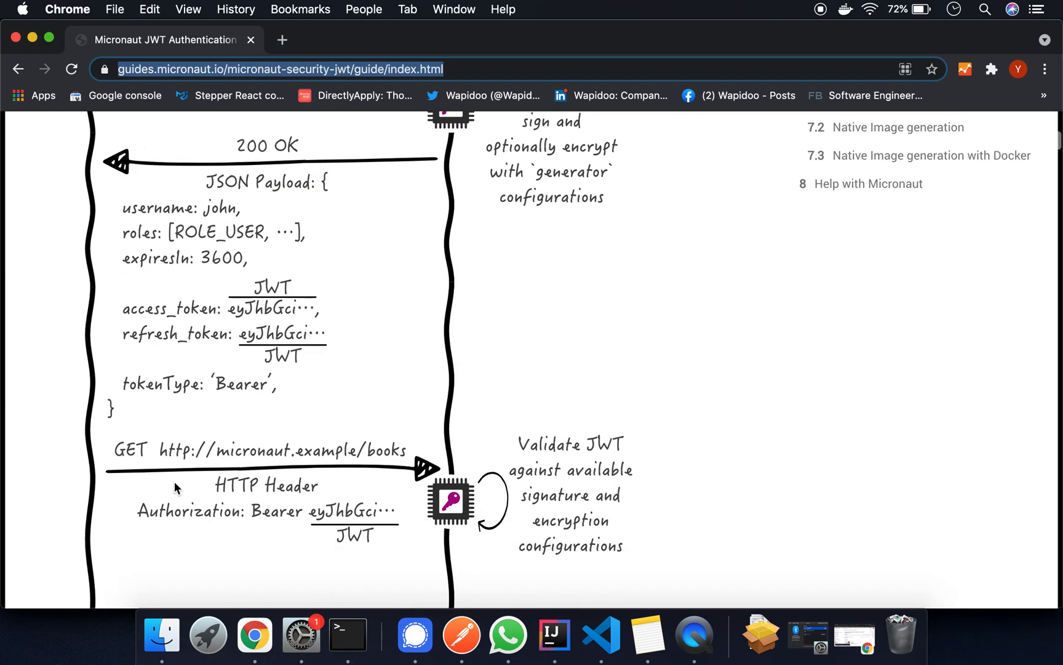
pyautogui.scroll(-3)
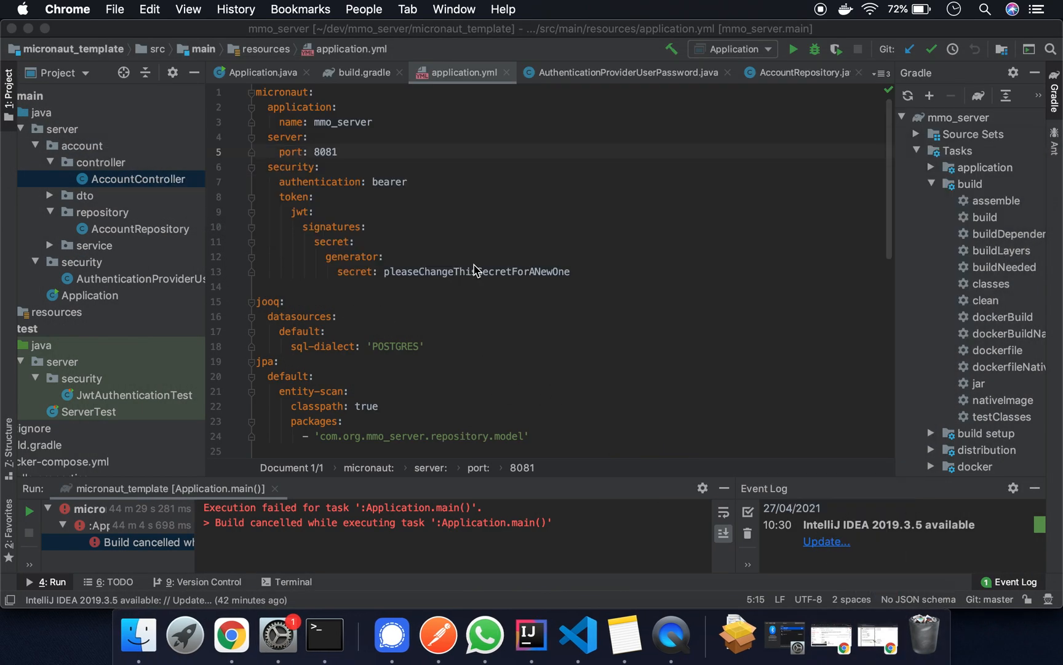
# Step: Show build.gradle and highlight the security annotations and security-jwt dependency lines
pyautogui.click(361, 72)
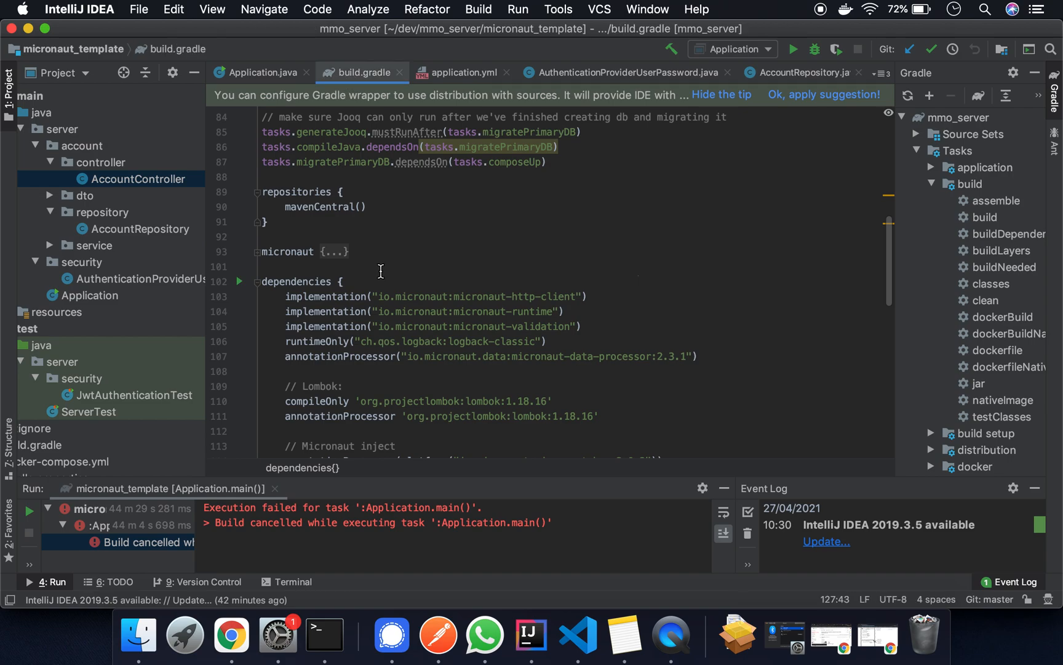
pyautogui.doubleClick(295, 232)
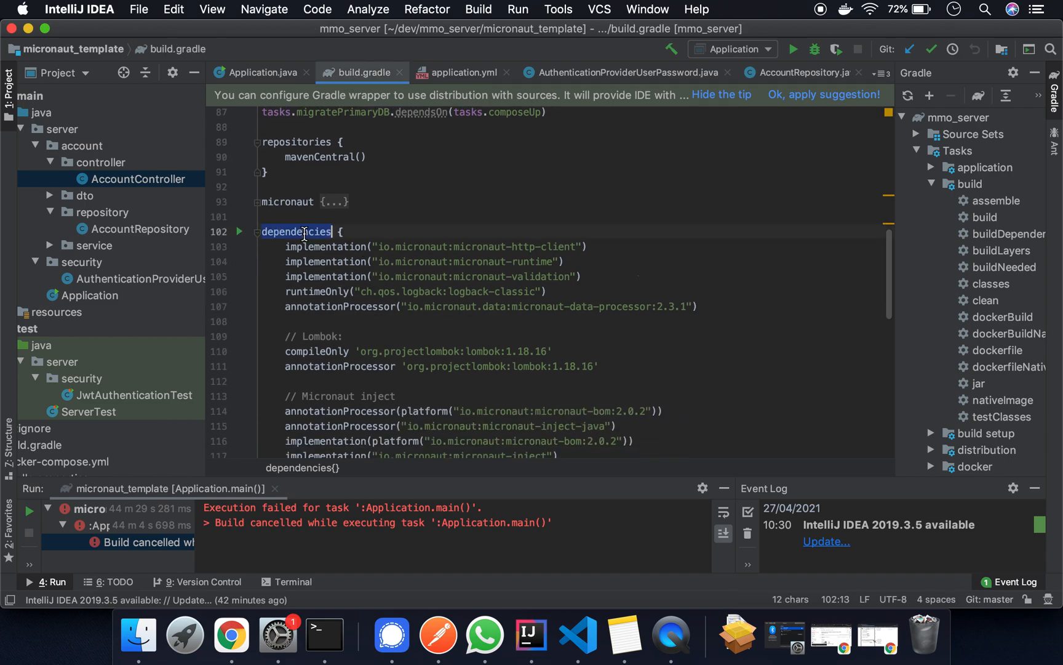
pyautogui.scroll(-3)
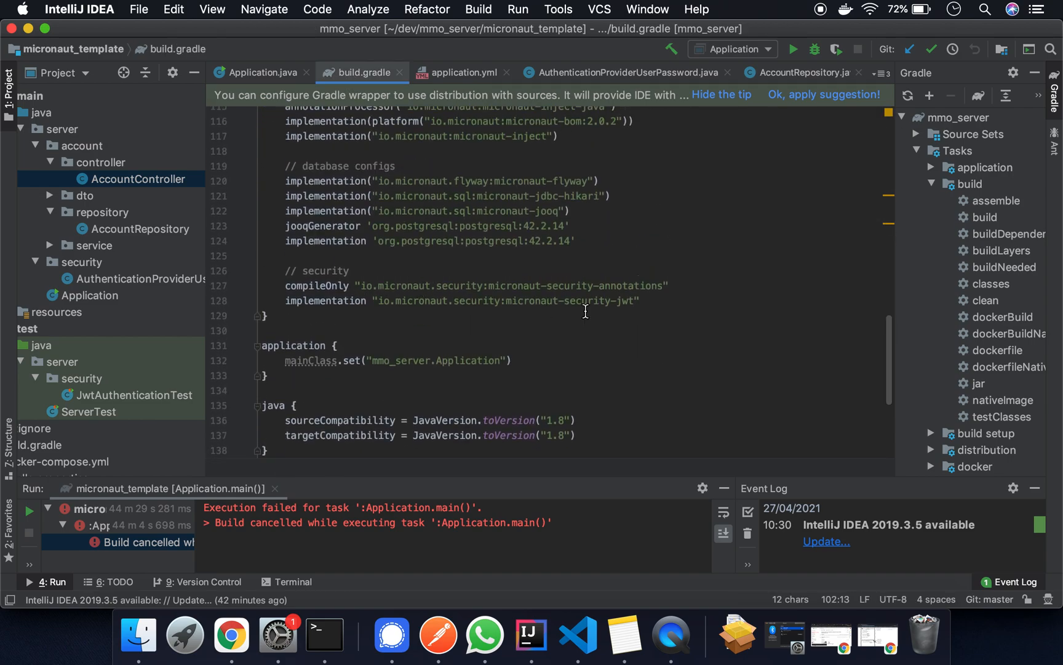
pyautogui.doubleClick(523, 285)
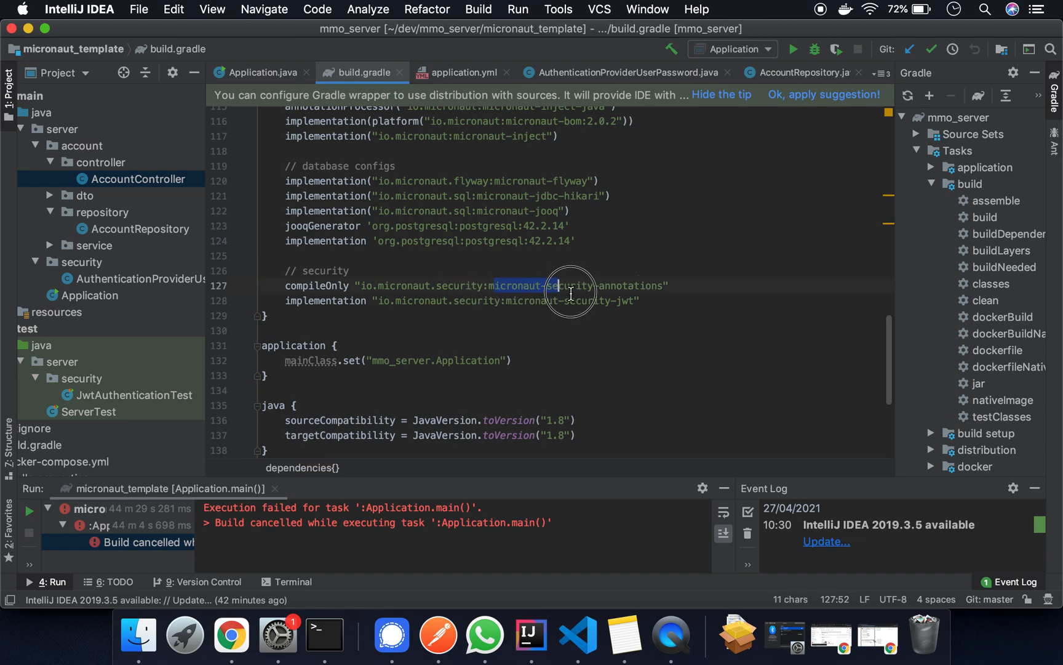
pyautogui.doubleClick(529, 301)
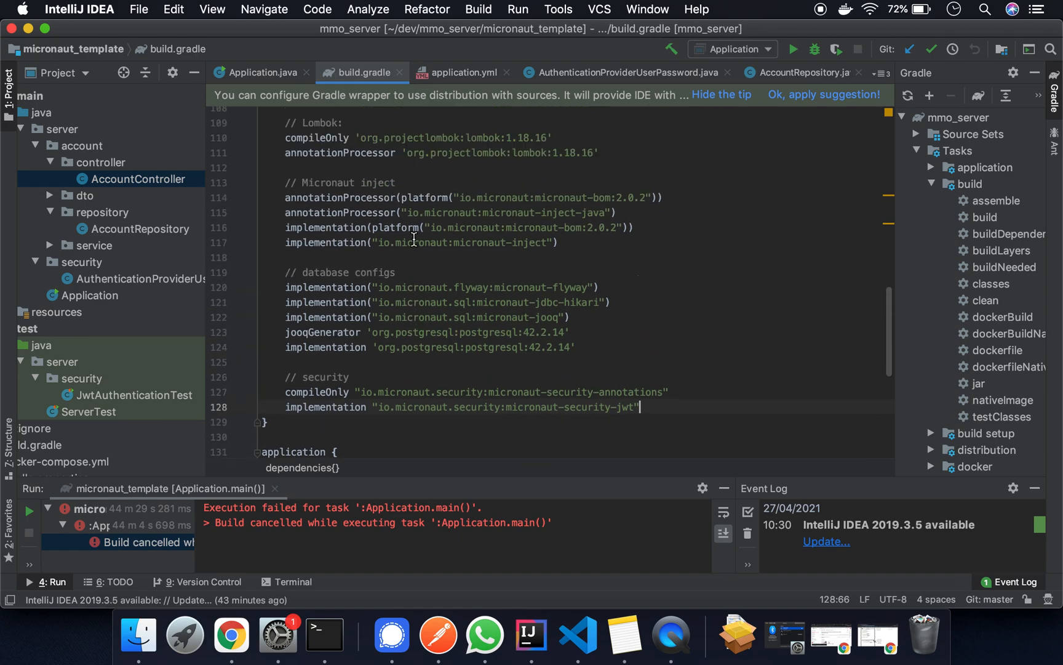
# Step: Show application.yml, mark the bearer security block and highlight the JWT signing secret
pyautogui.click(462, 72)
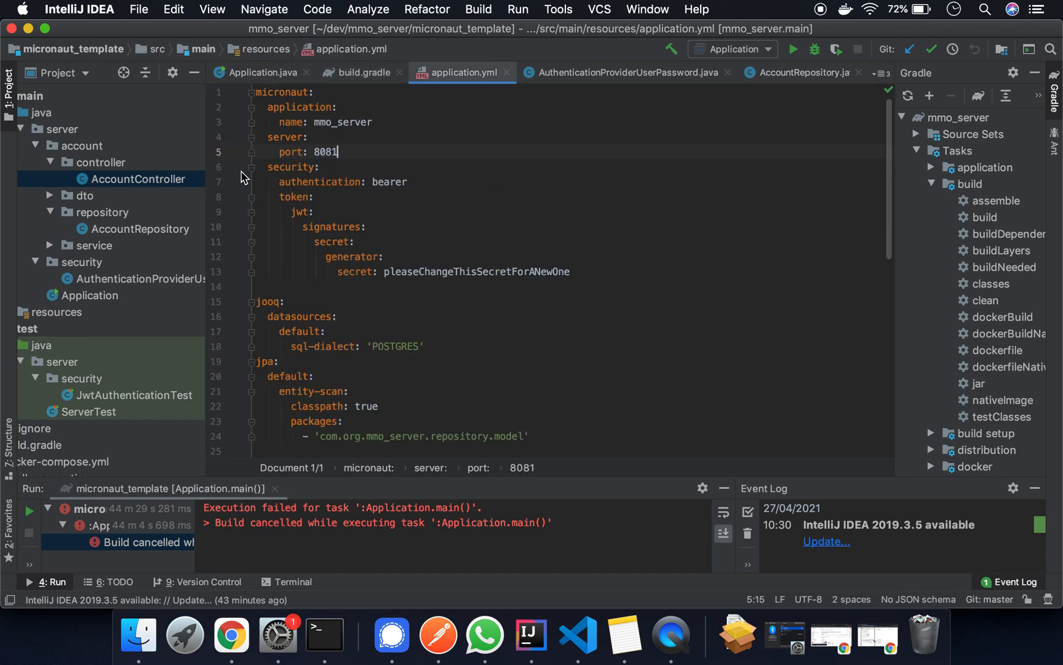
pyautogui.click(587, 275)
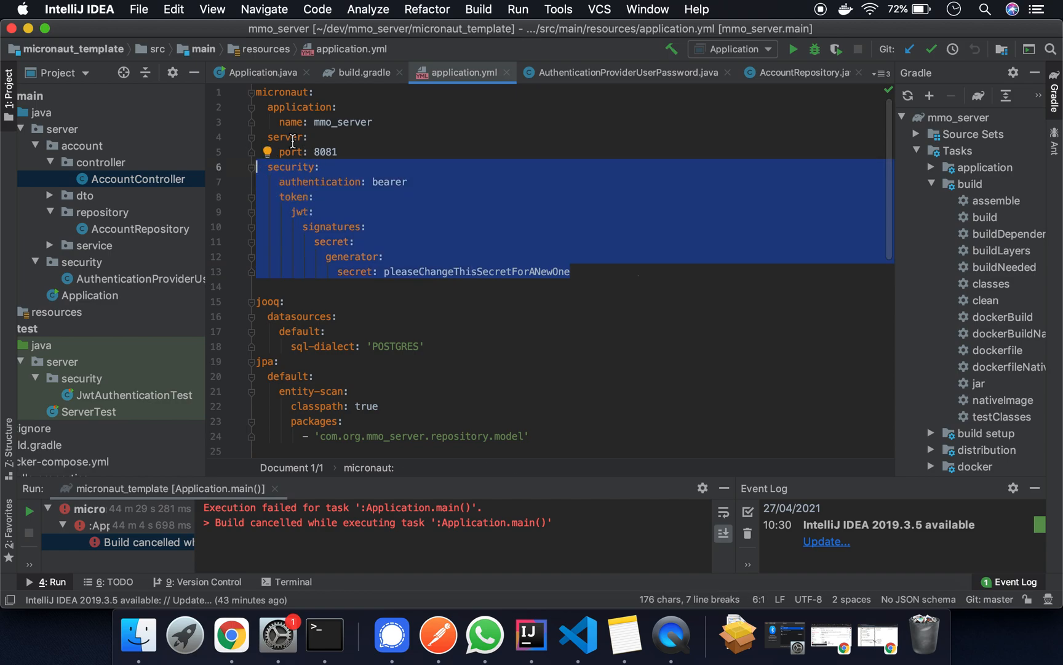
pyautogui.moveTo(288, 178)
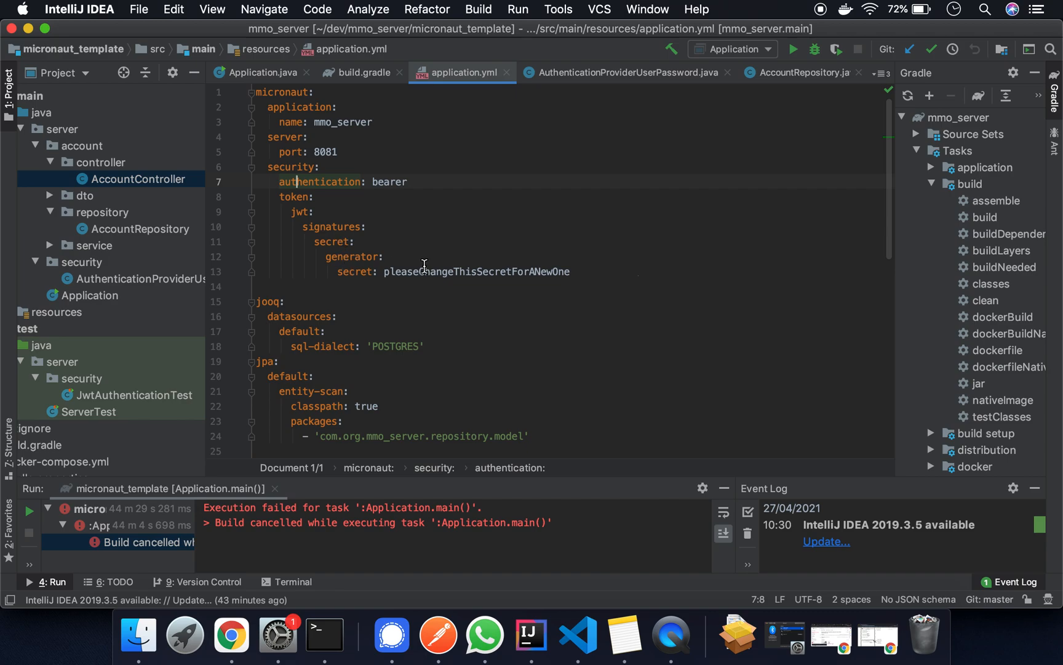
pyautogui.doubleClick(476, 272)
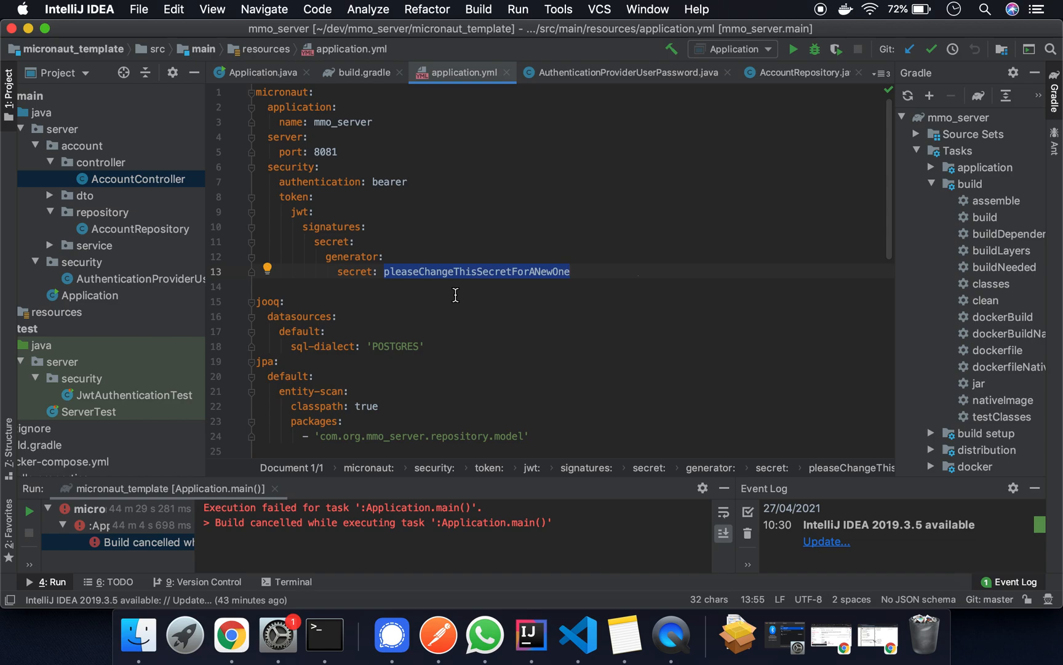
pyautogui.moveTo(491, 290)
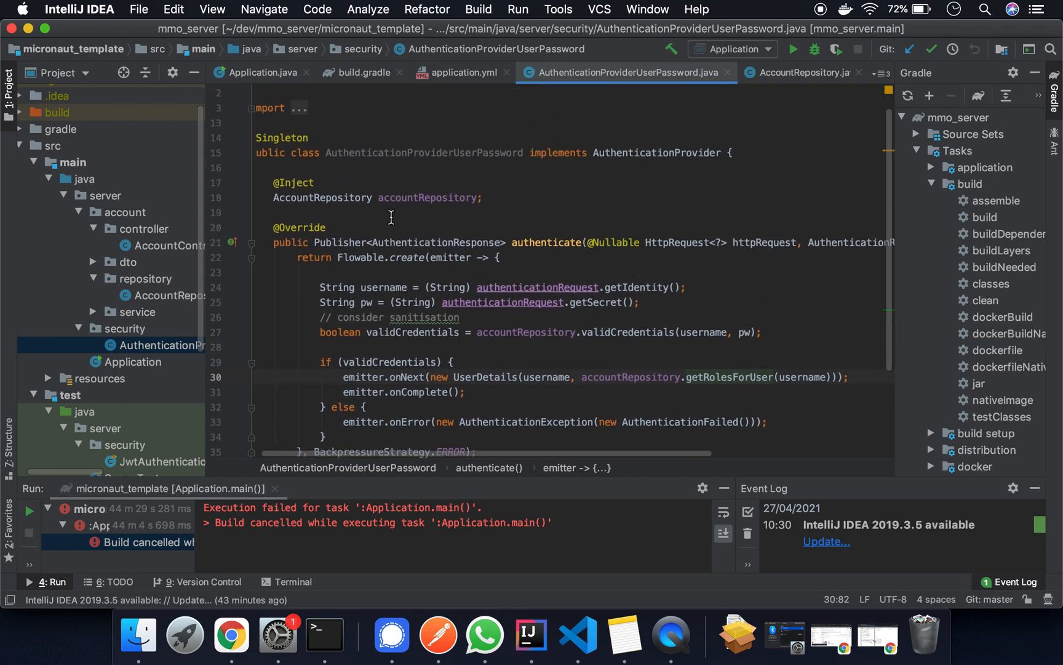
# Step: Highlight the authenticate method in AuthenticationProviderUserPassword.java
pyautogui.doubleClick(549, 256)
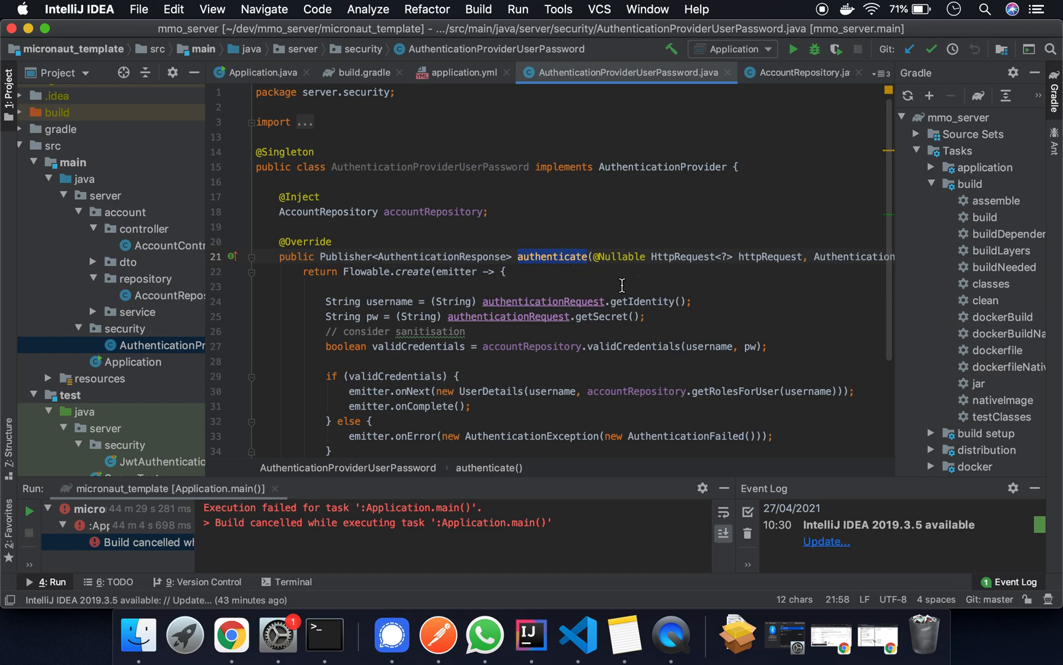
pyautogui.doubleClick(641, 301)
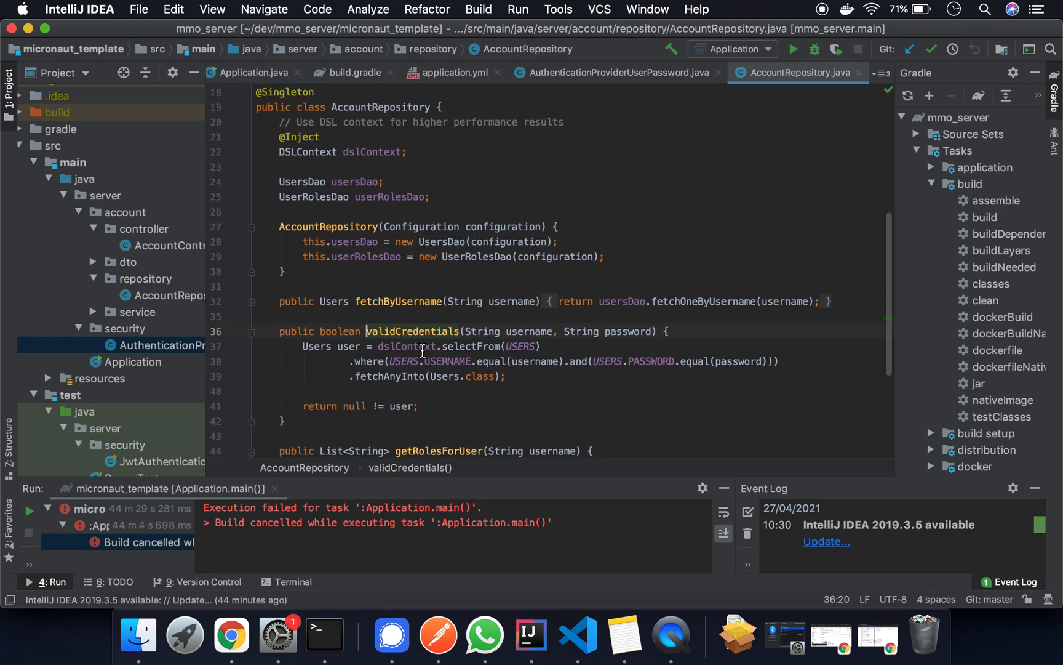
# Step: Highlight validCredentials' user-exists return line and the getRolesForUser lookup in AccountRepository
pyautogui.click(457, 347)
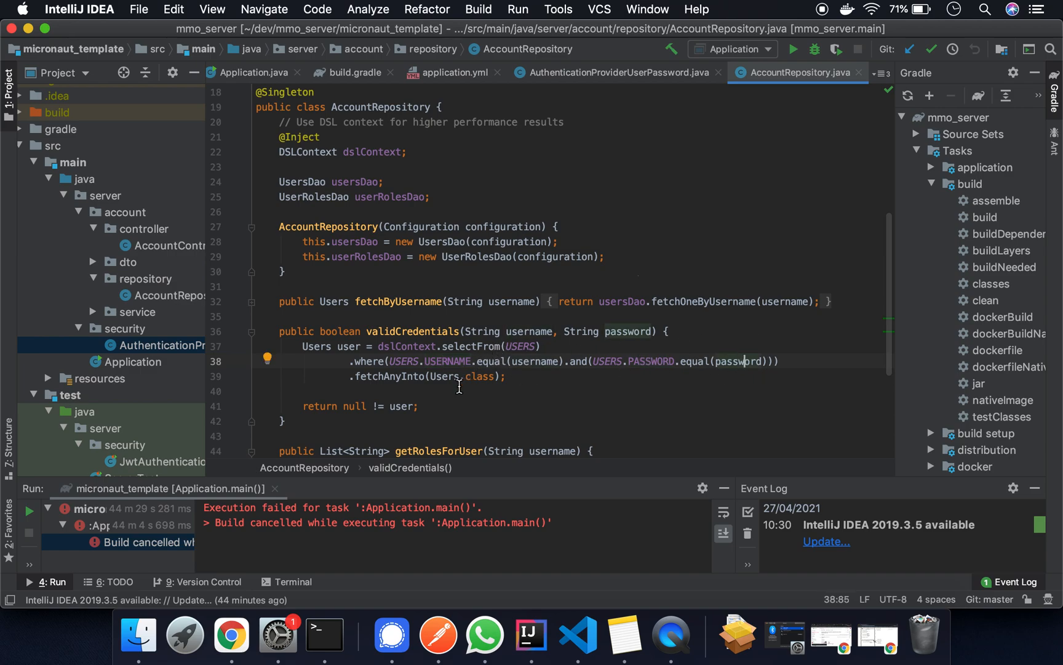
pyautogui.tripleClick(358, 396)
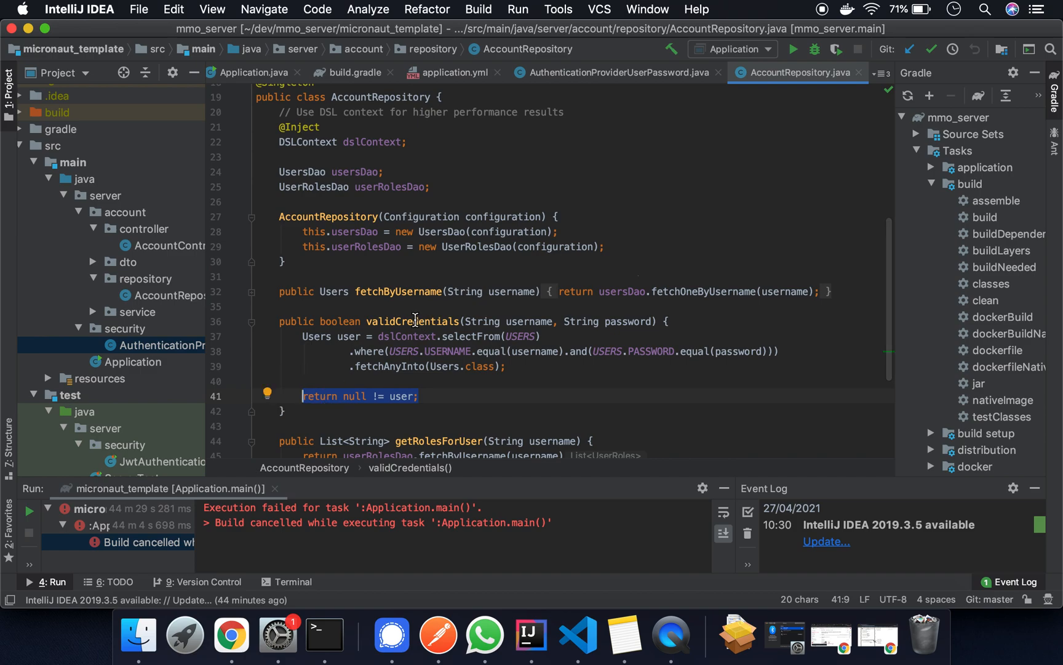
pyautogui.scroll(-3)
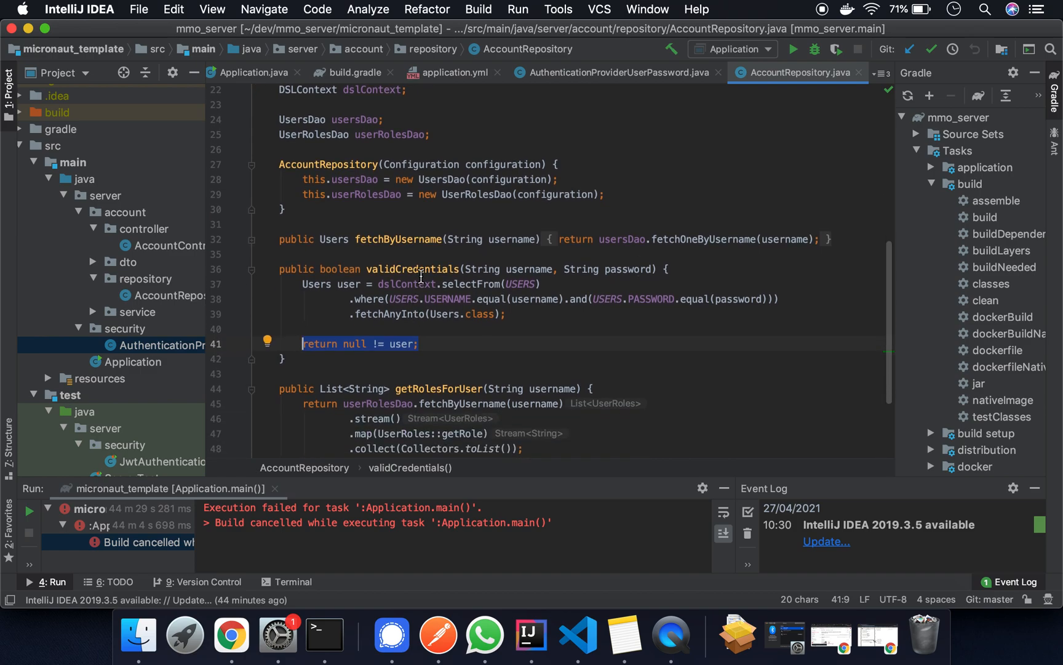
pyautogui.scroll(-3)
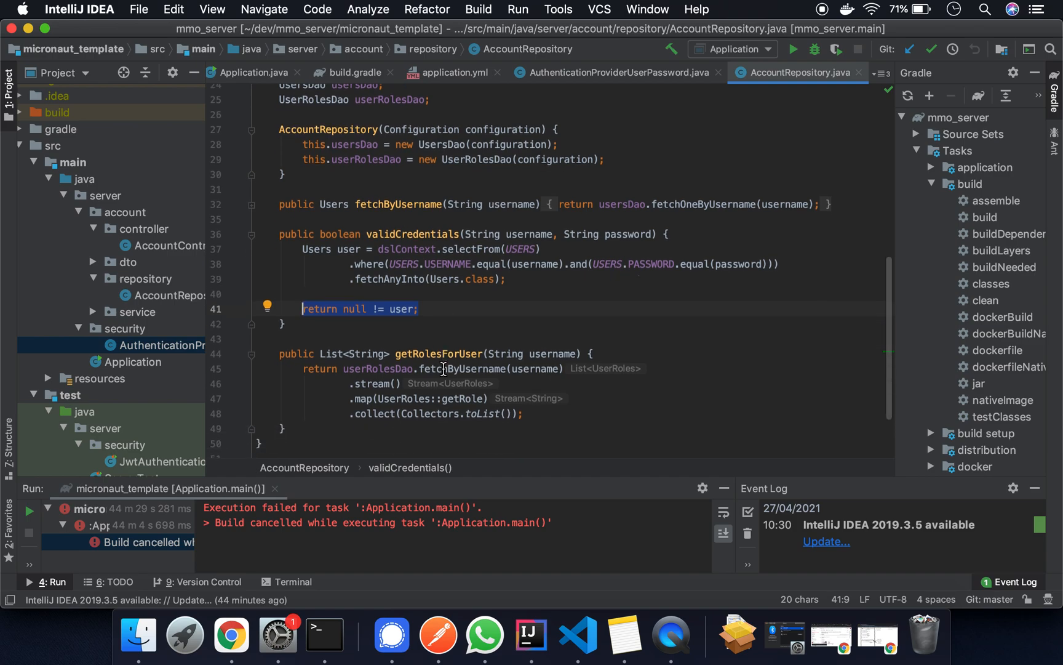
pyautogui.doubleClick(439, 354)
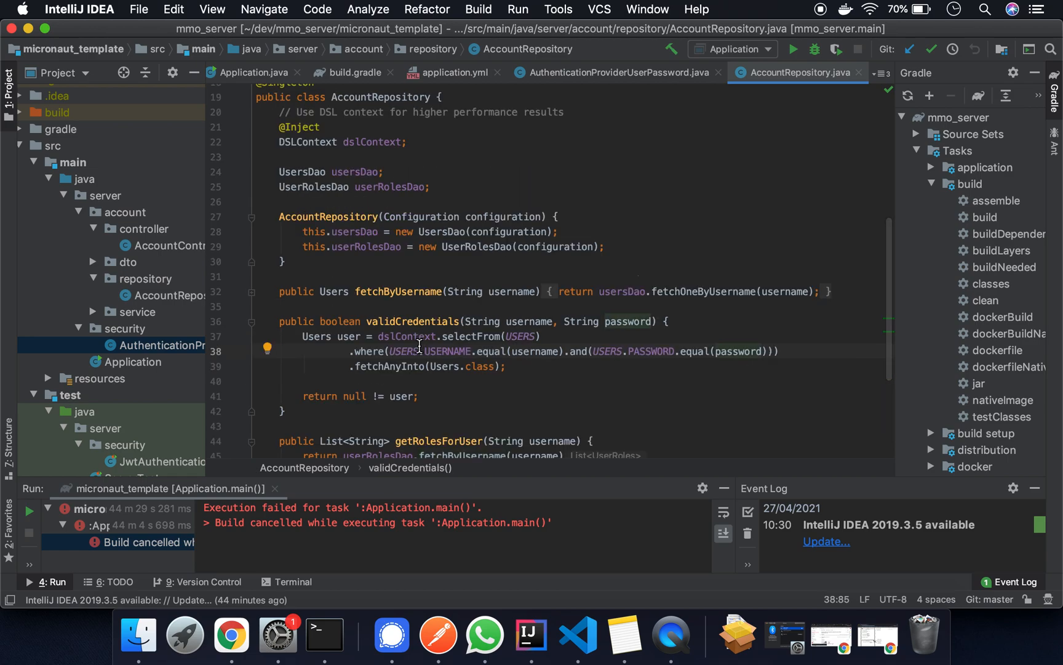
# Step: Trace validCredentials, UserDetails, username and getRolesForUser in authenticate, then reopen application.yml
pyautogui.click(611, 72)
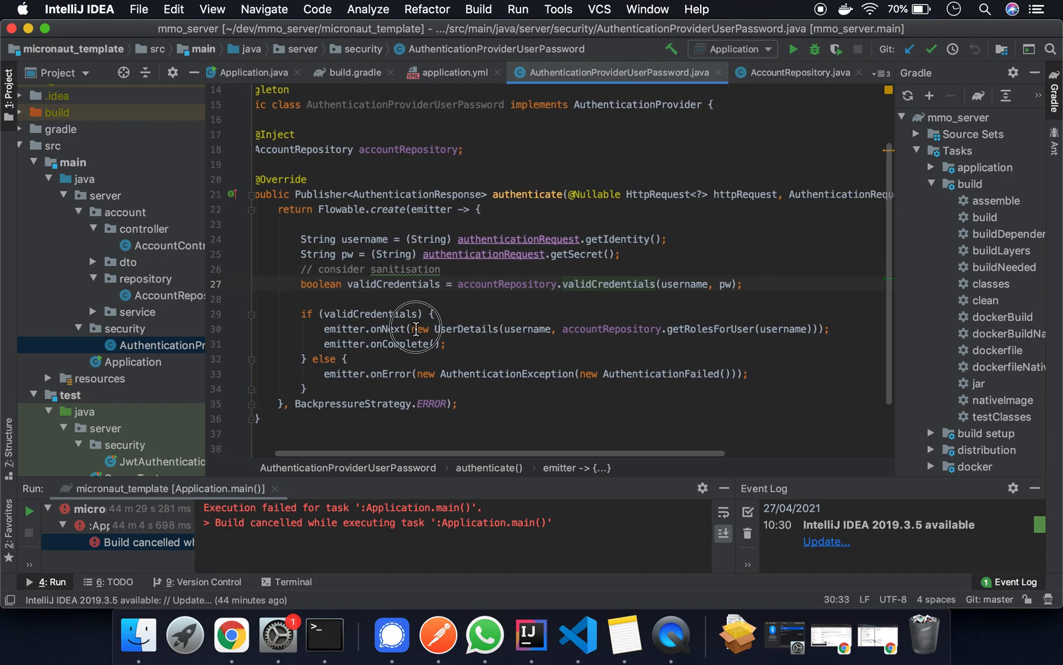
pyautogui.doubleClick(369, 314)
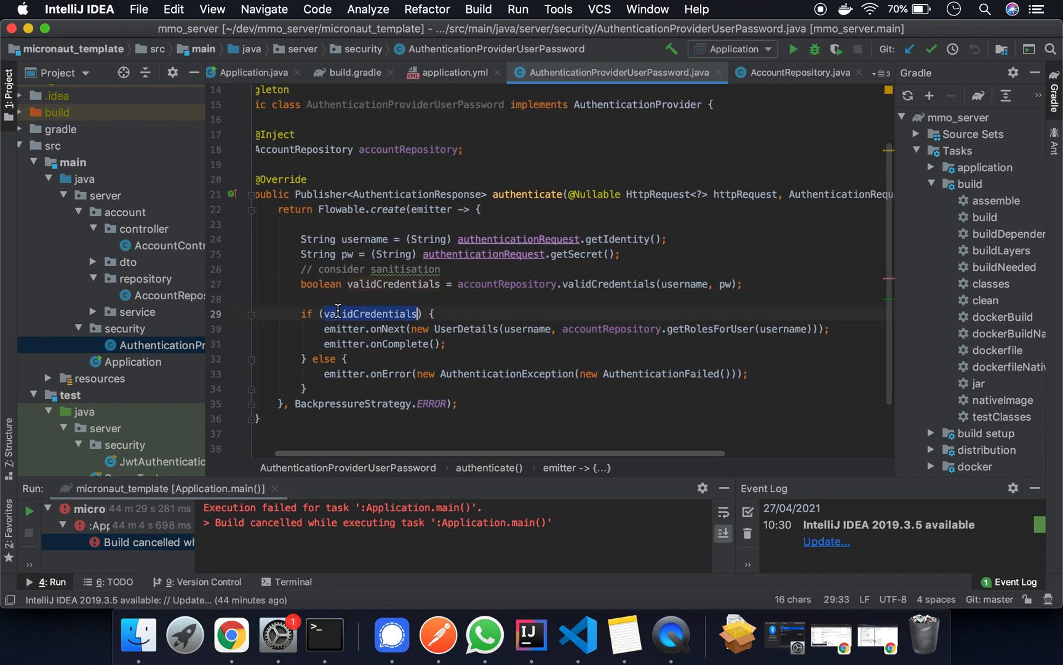
pyautogui.doubleClick(462, 329)
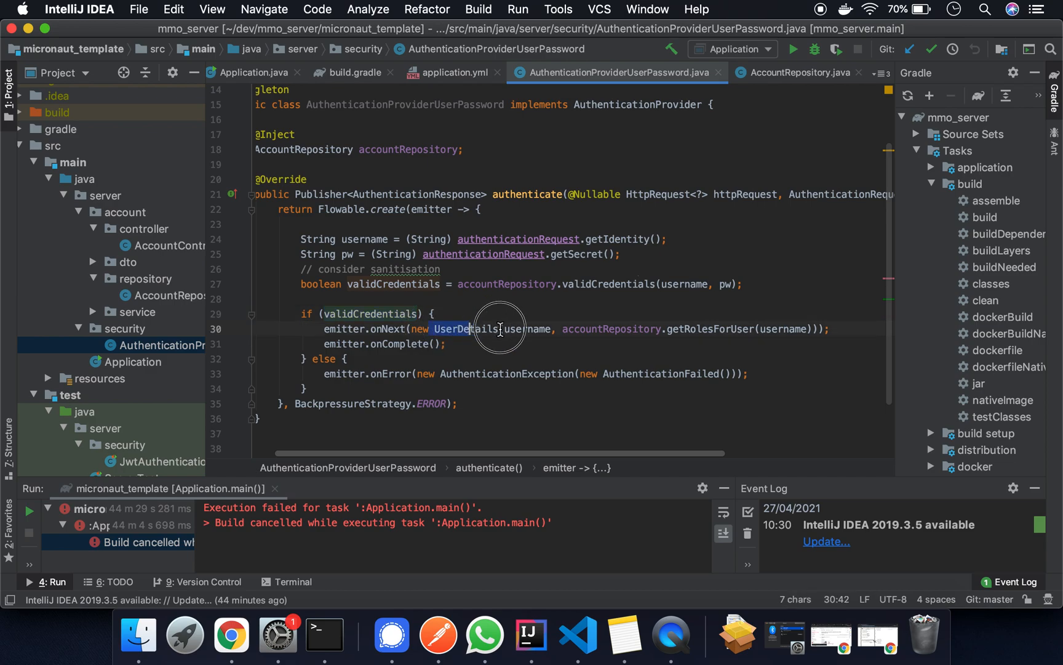
pyautogui.click(515, 328)
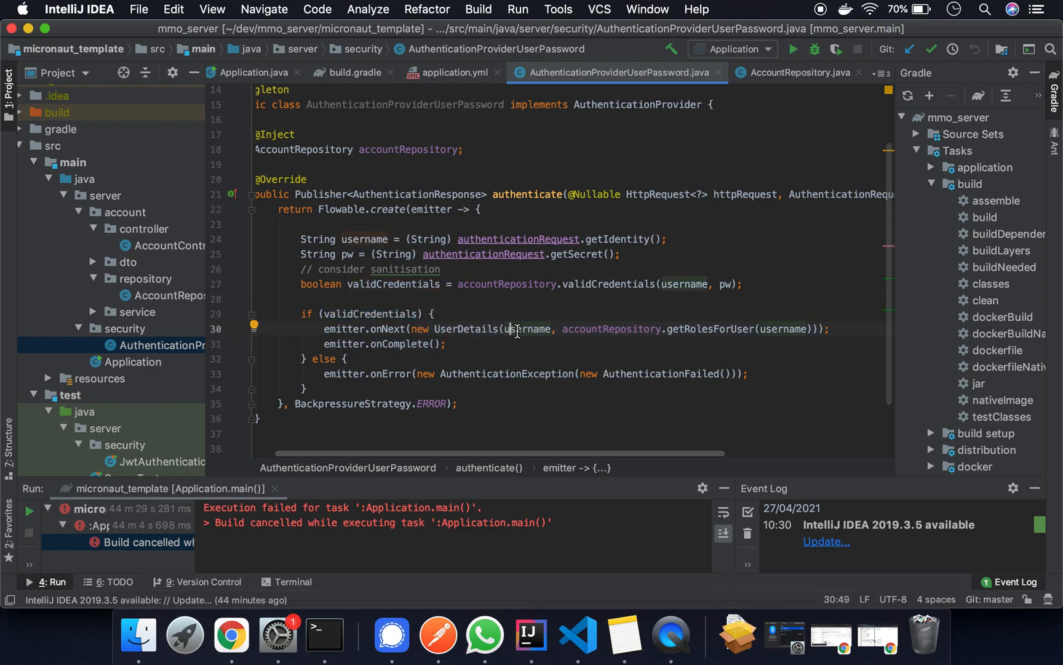
pyautogui.doubleClick(526, 329)
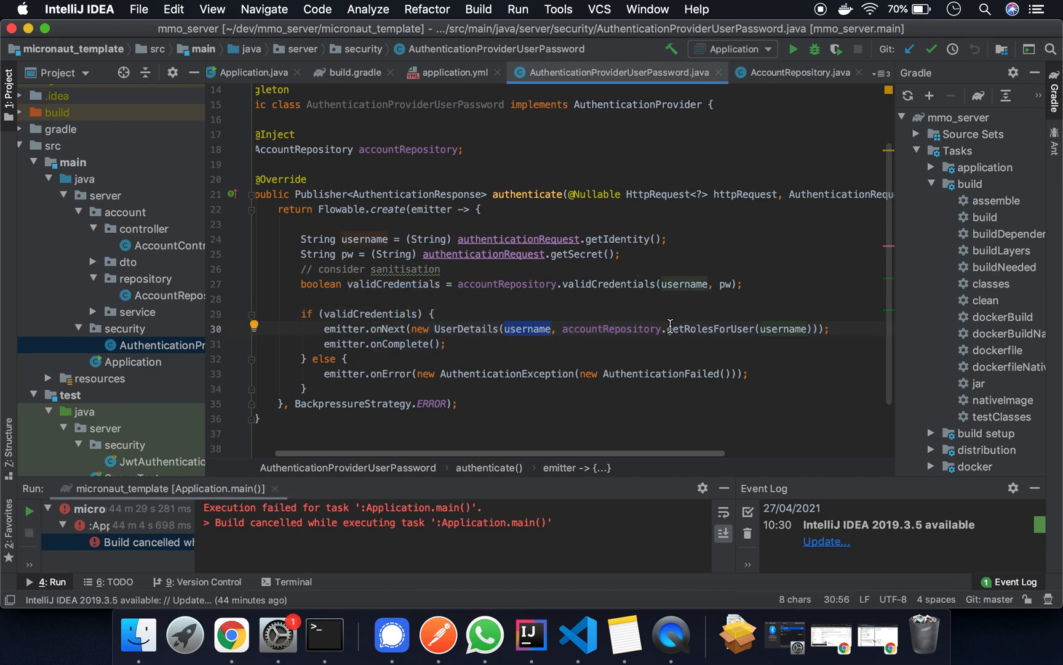
pyautogui.click(665, 329)
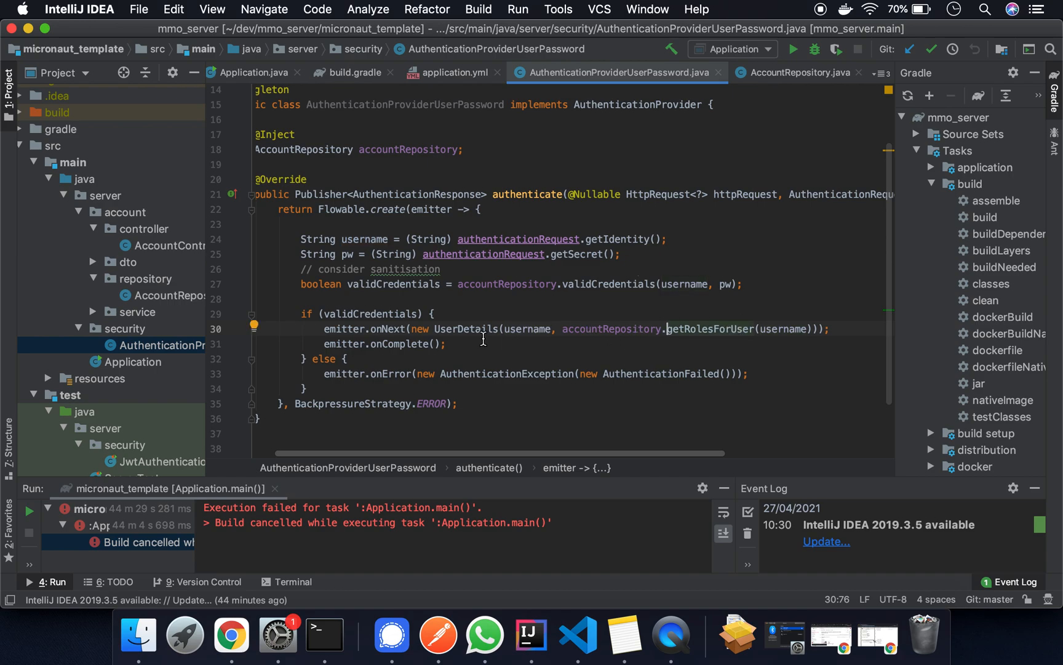
pyautogui.scroll(-3)
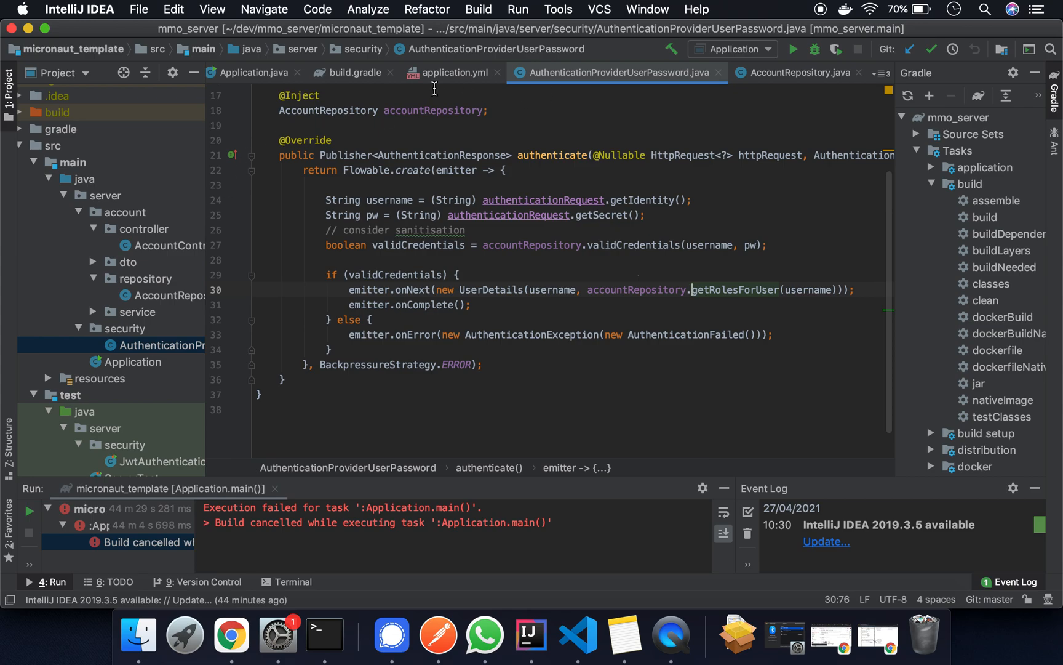
pyautogui.click(451, 72)
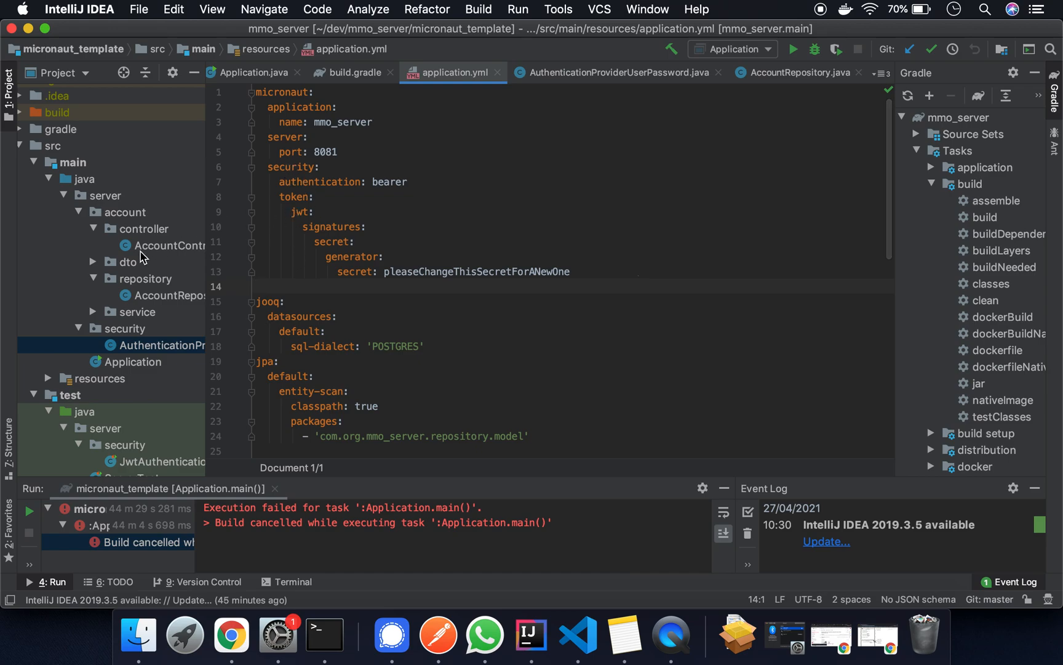
pyautogui.moveTo(120, 345)
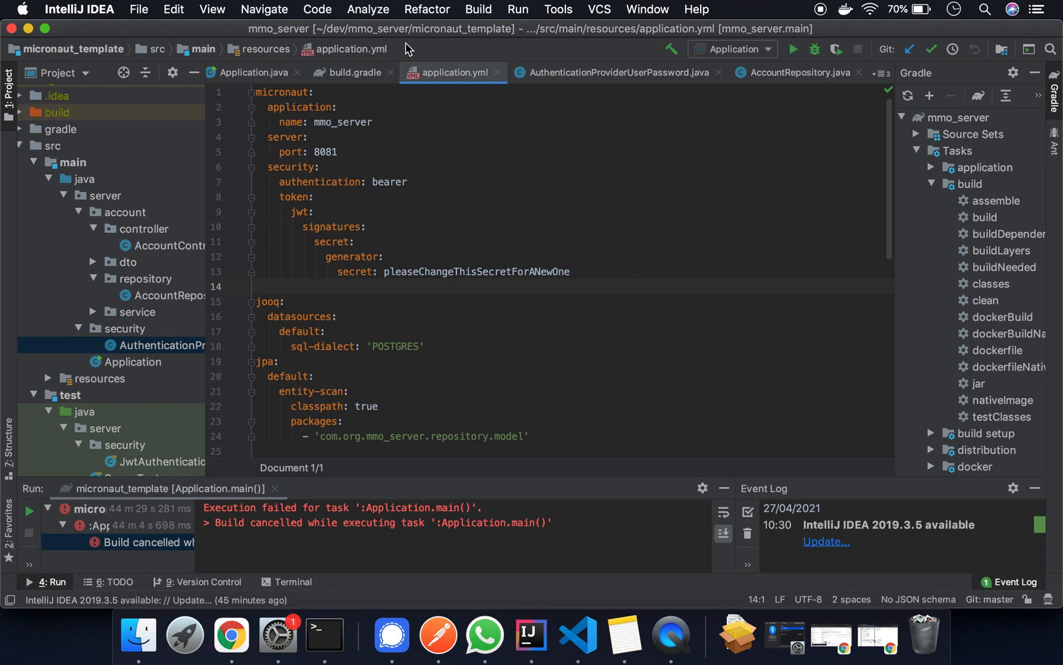
# Step: Switch back to the AuthenticationProviderUserPassword.java tab after the JWT settings
pyautogui.click(616, 72)
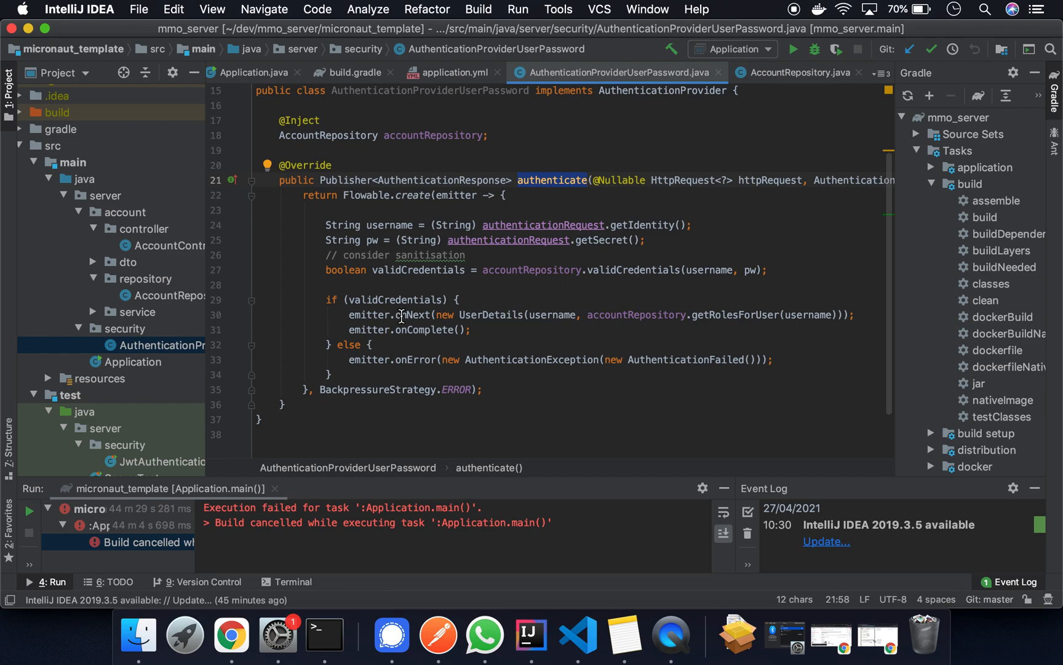
pyautogui.moveTo(148, 275)
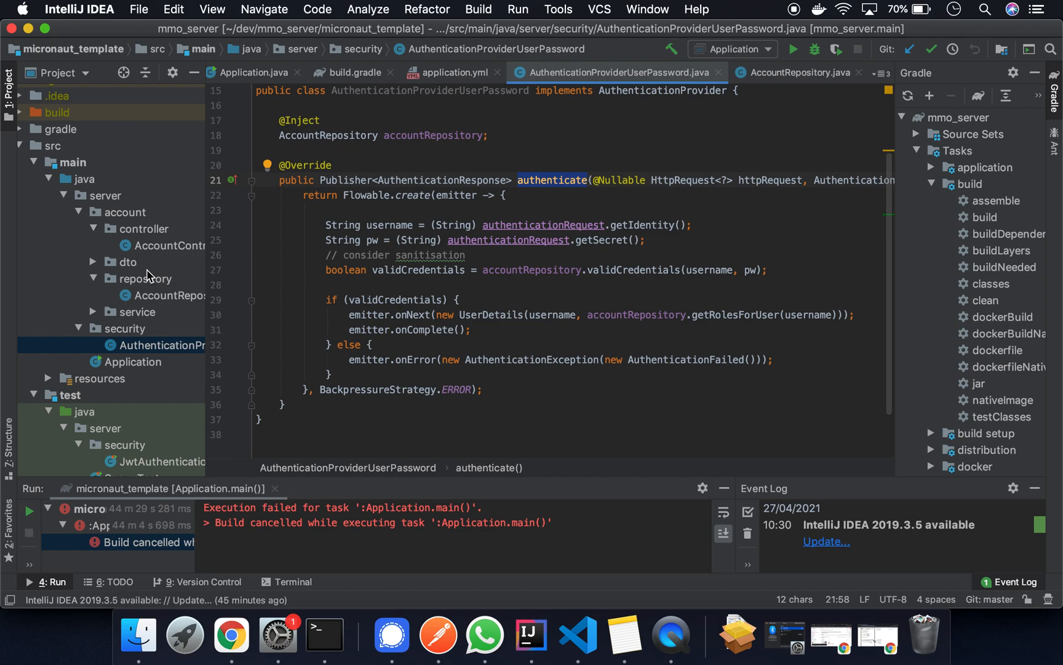
# Step: Open JwtAuthenticationTest from test/java/server/security in the Project tree
pyautogui.scroll(-3)
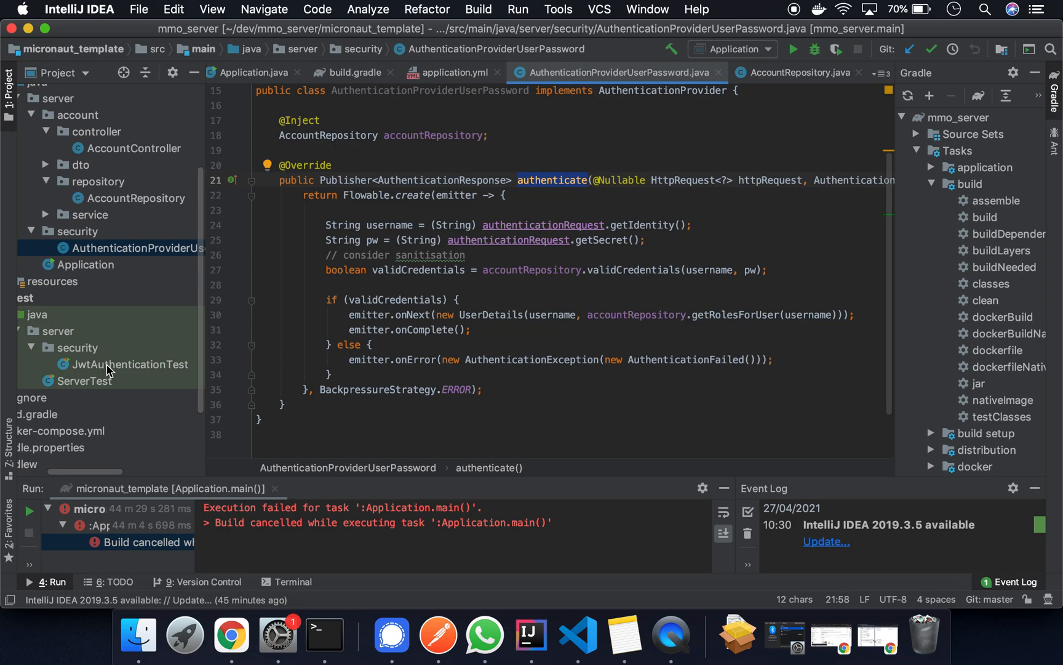
pyautogui.doubleClick(129, 365)
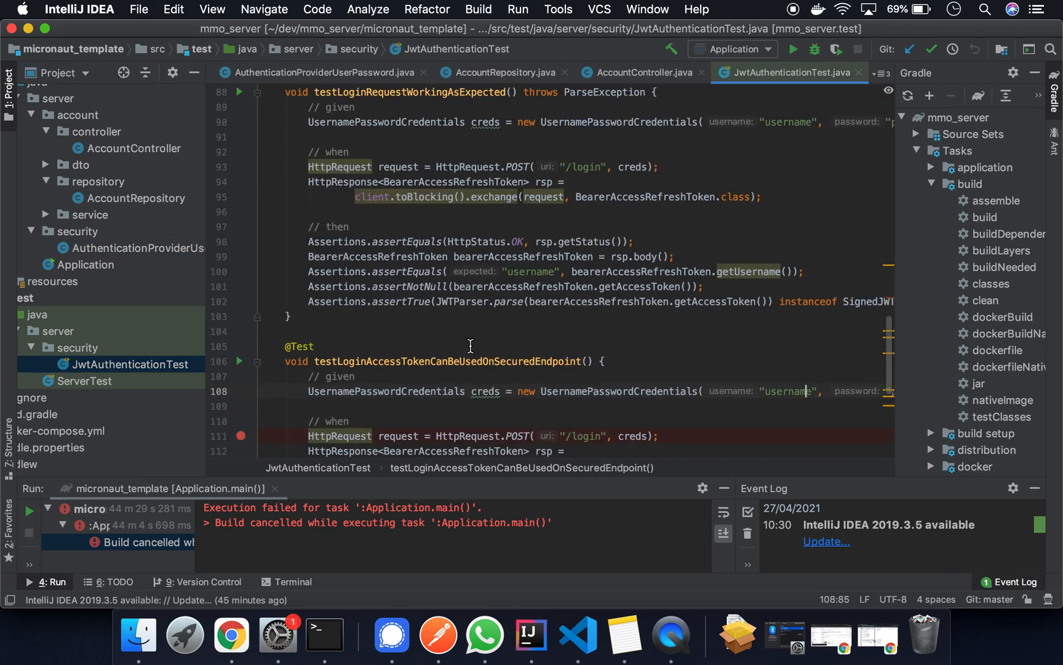
# Step: Inspect the token test's login request and access-token authorisation, then open AccountController
pyautogui.scroll(-3)
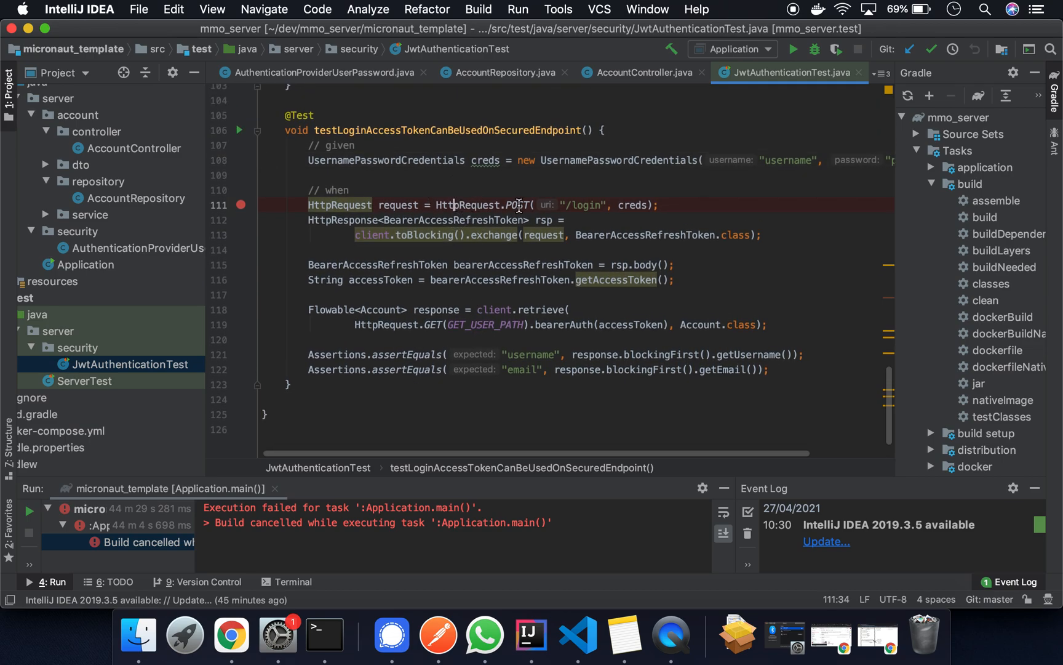
pyautogui.doubleClick(588, 205)
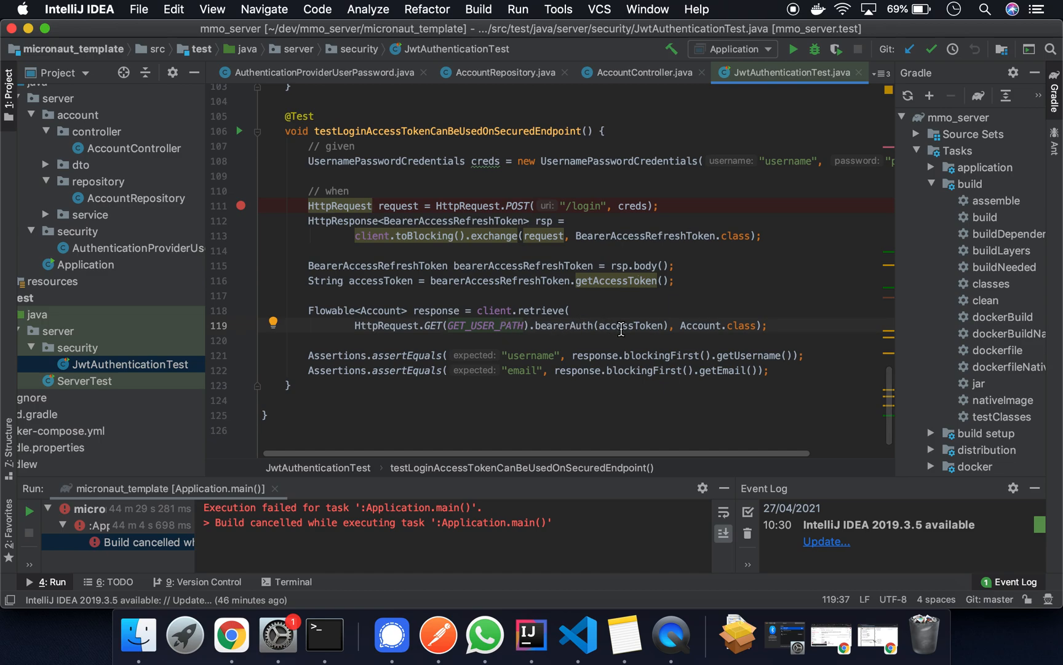
pyautogui.click(631, 326)
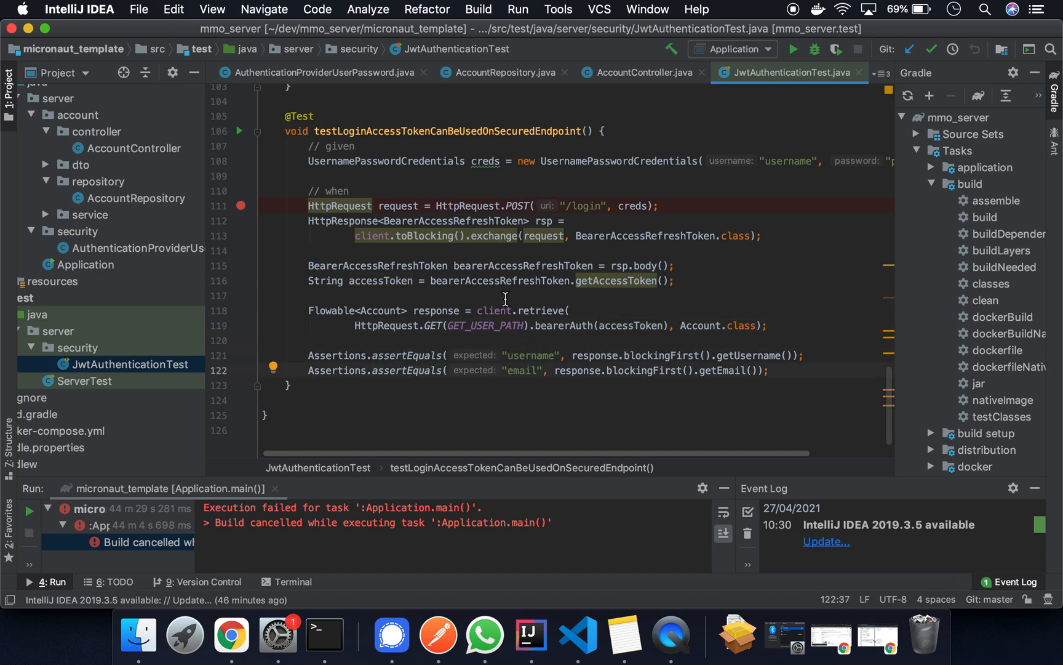
pyautogui.moveTo(123, 158)
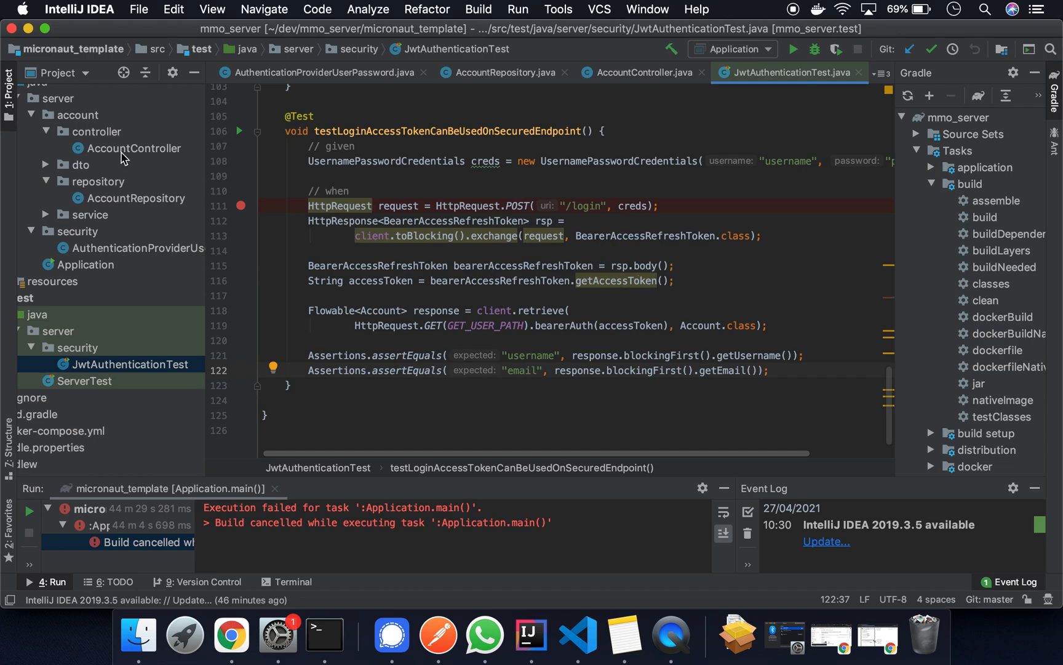
pyautogui.click(131, 148)
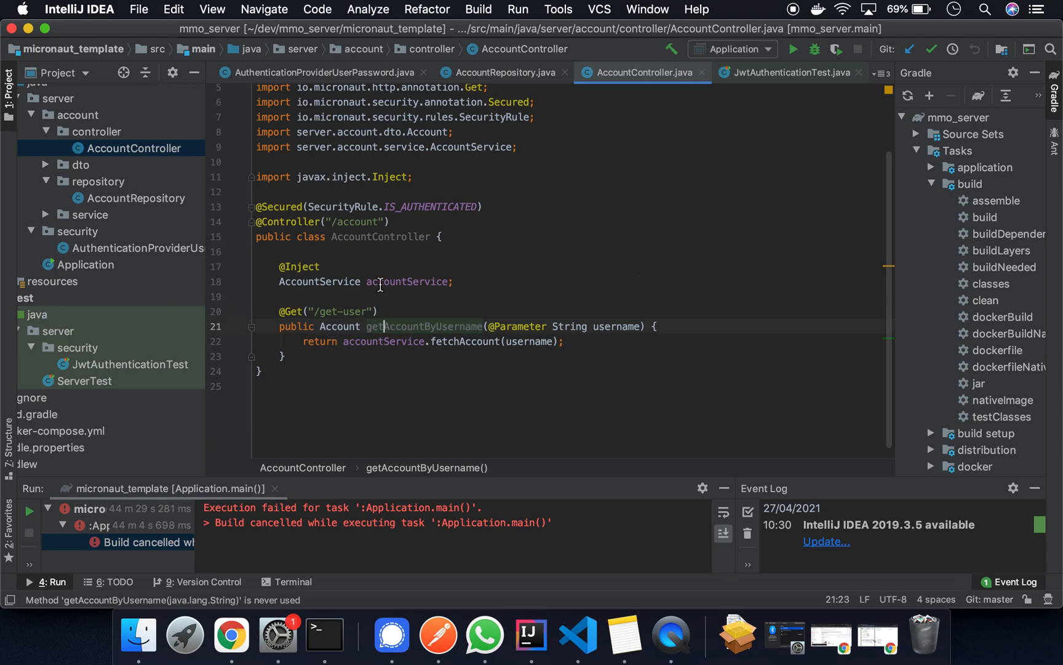
pyautogui.doubleClick(354, 312)
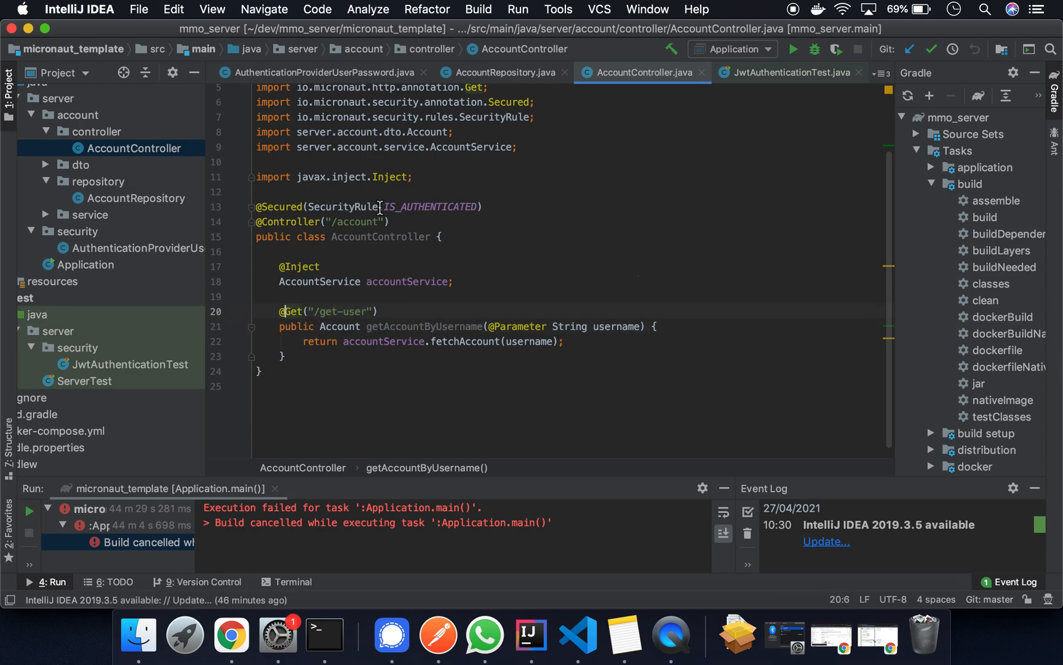
pyautogui.tripleClick(366, 206)
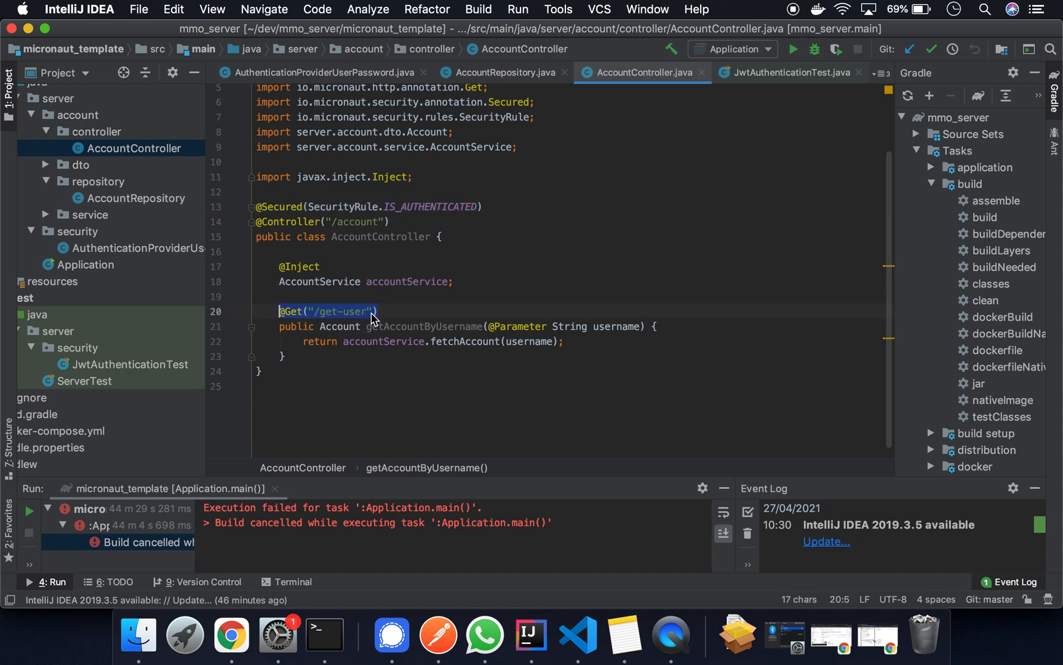
pyautogui.doubleClick(423, 326)
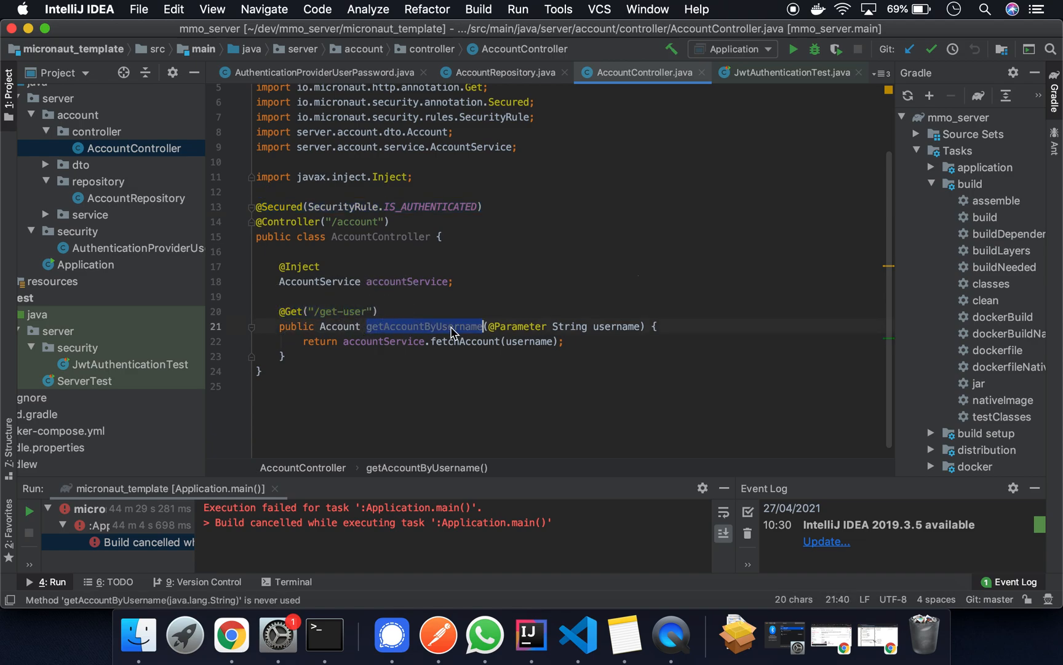
pyautogui.click(281, 206)
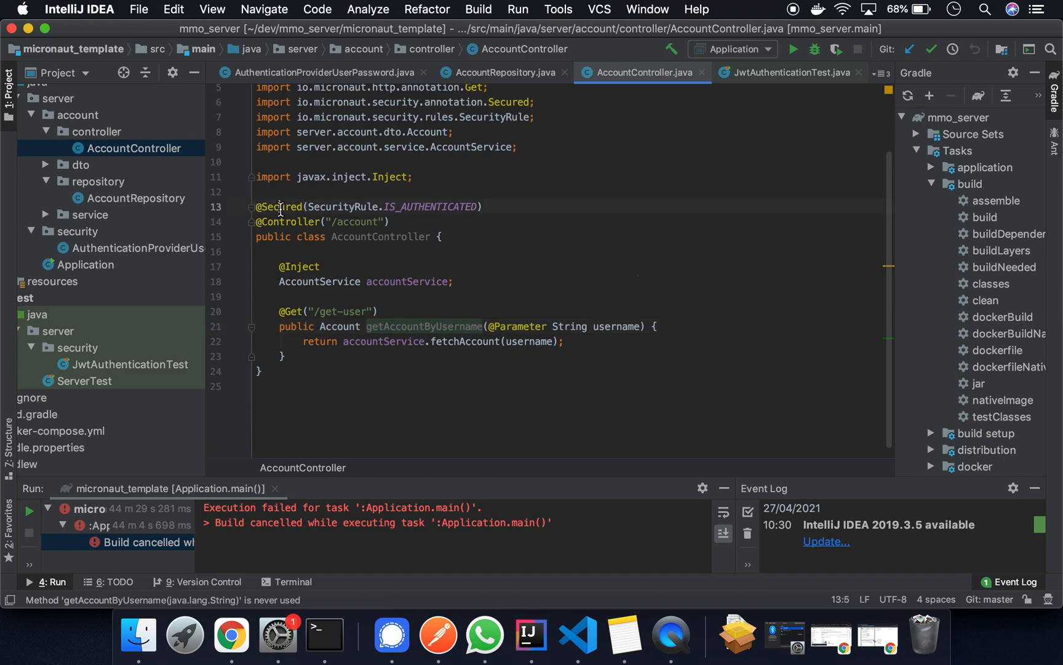
pyautogui.doubleClick(431, 206)
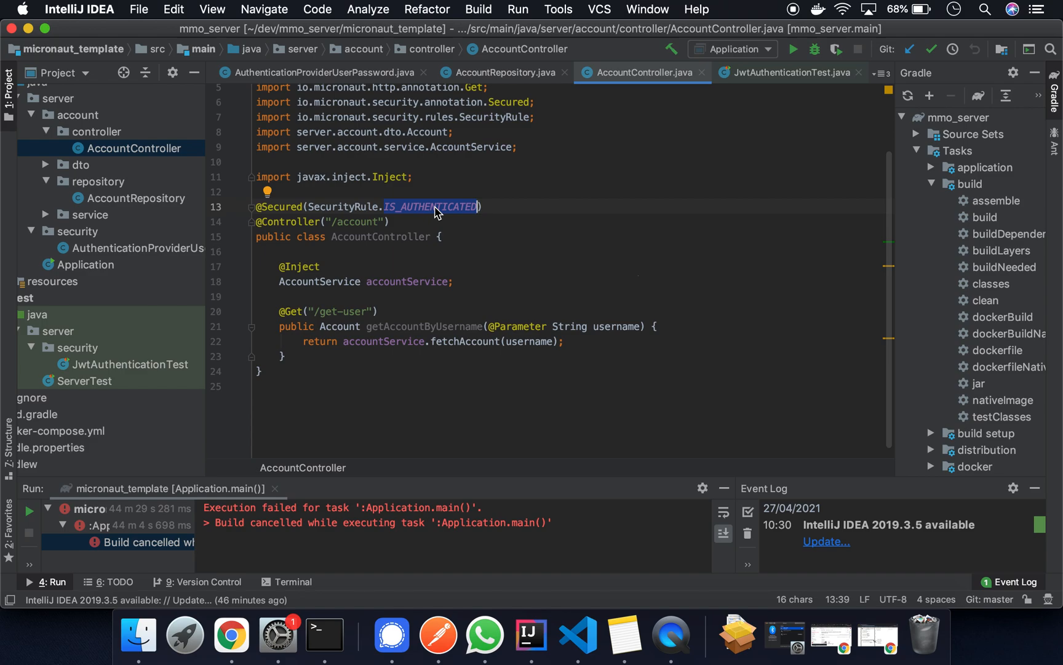
pyautogui.moveTo(436, 216)
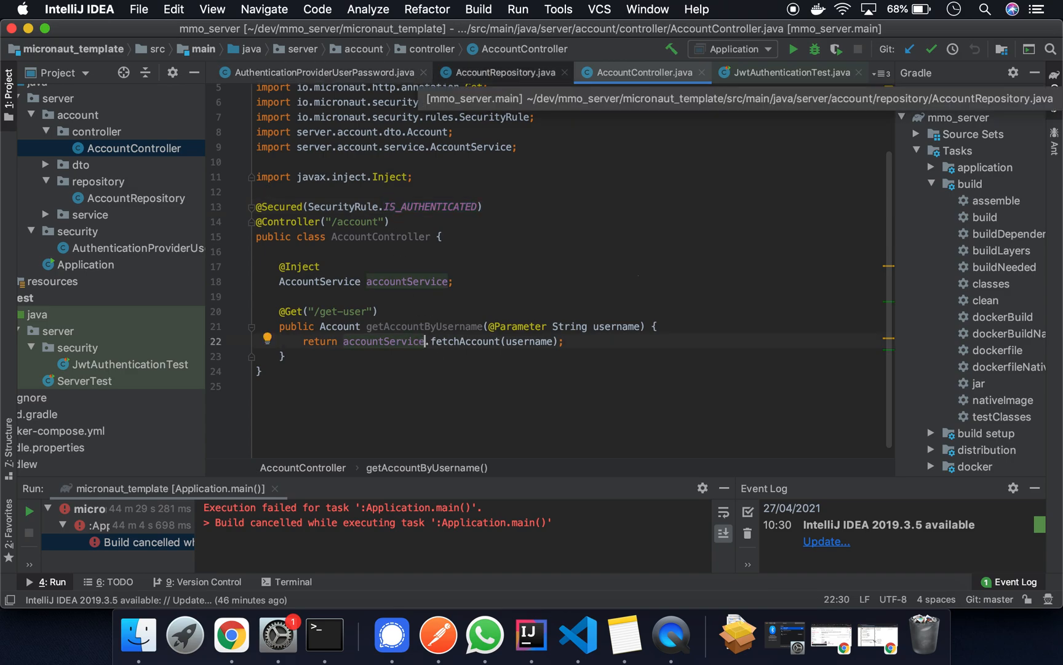
pyautogui.click(790, 72)
pyautogui.write('cl')
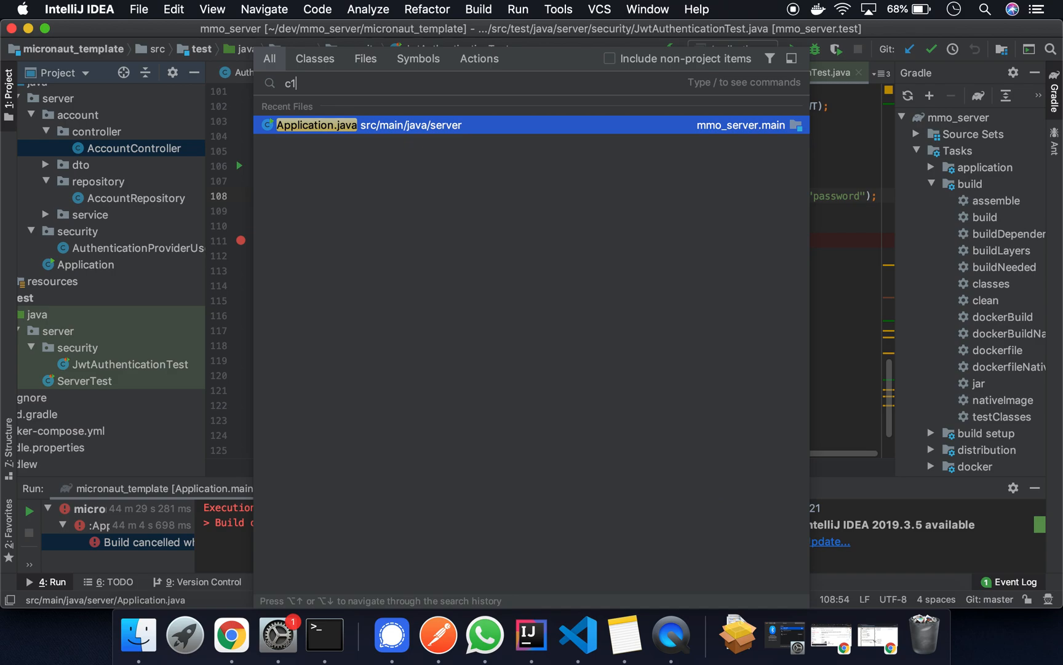
# Step: Review V1__create_user_table.sql: the users and user_roles tables and the seeded sample user and role
pyautogui.write('v1')
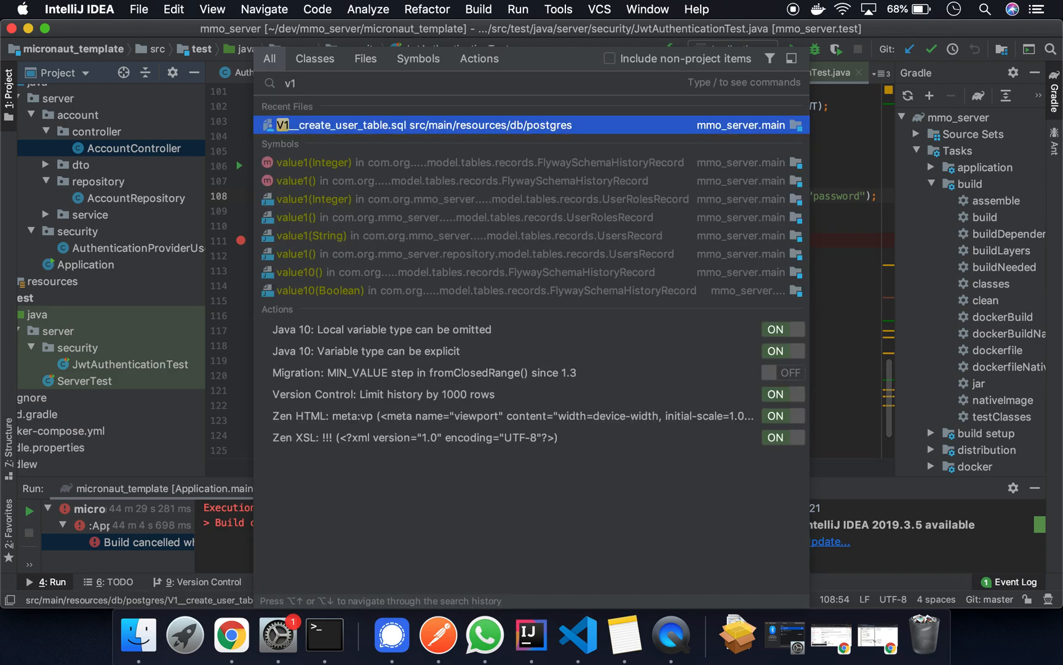
pyautogui.click(420, 125)
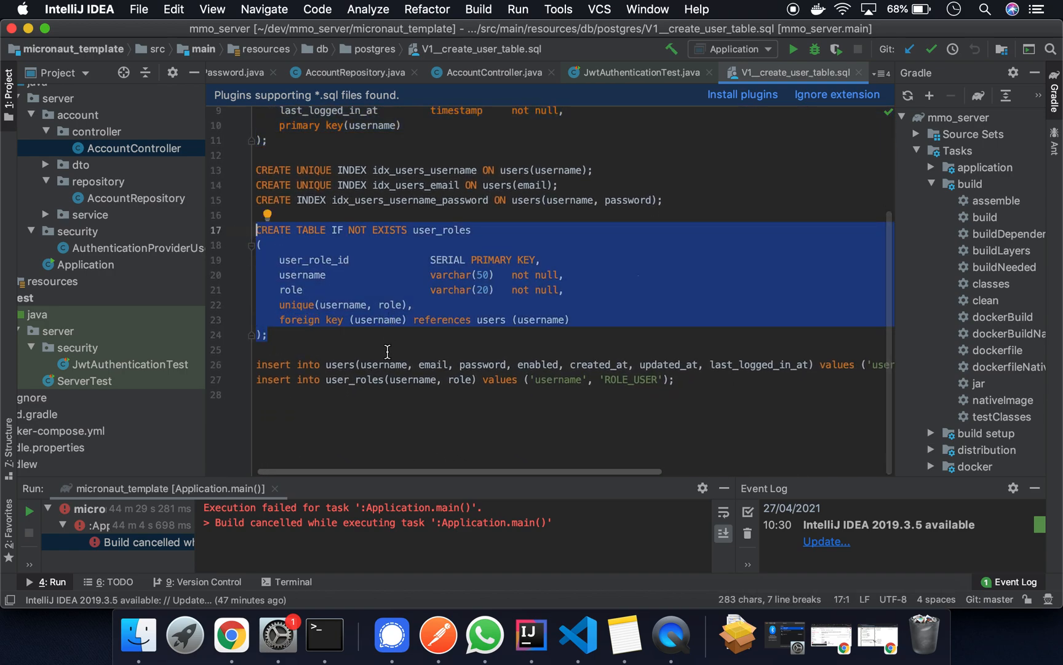
pyautogui.click(362, 354)
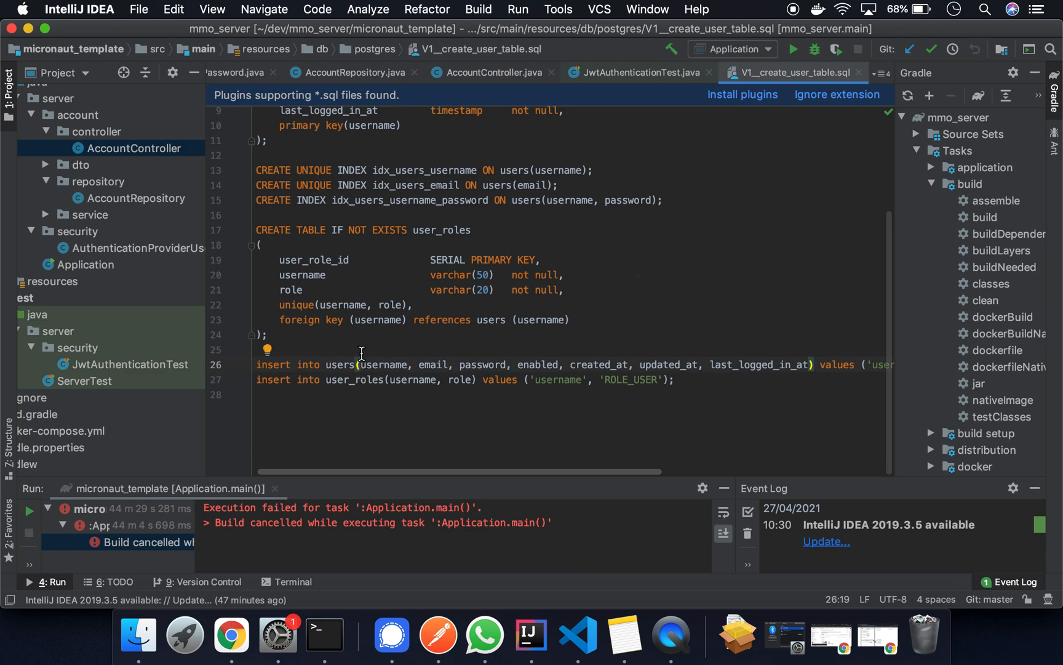
pyautogui.hscroll(3)
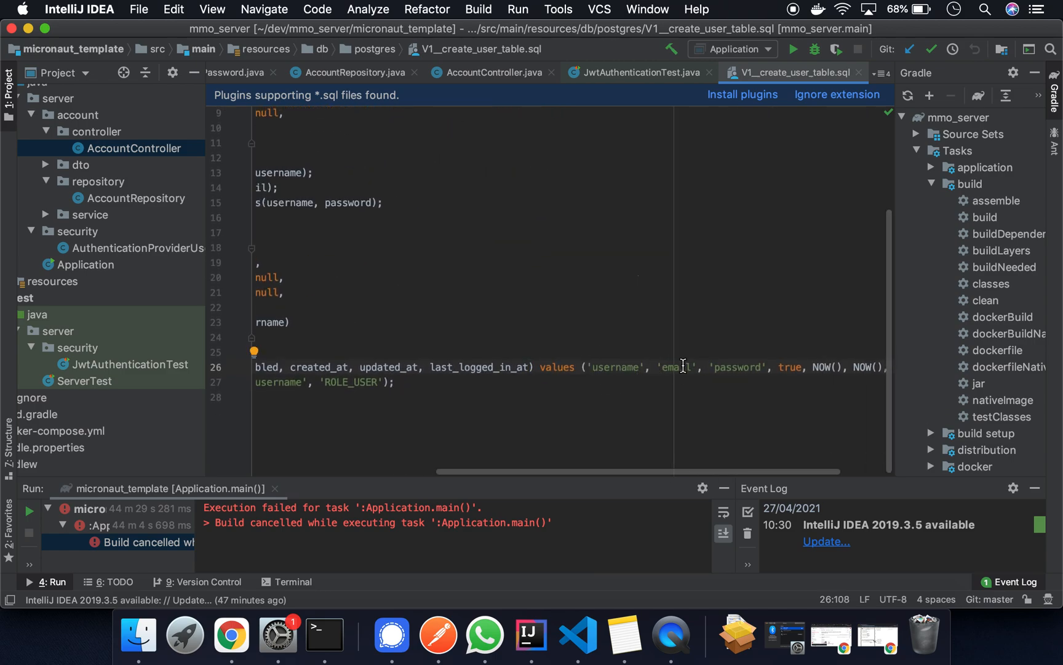
pyautogui.doubleClick(738, 367)
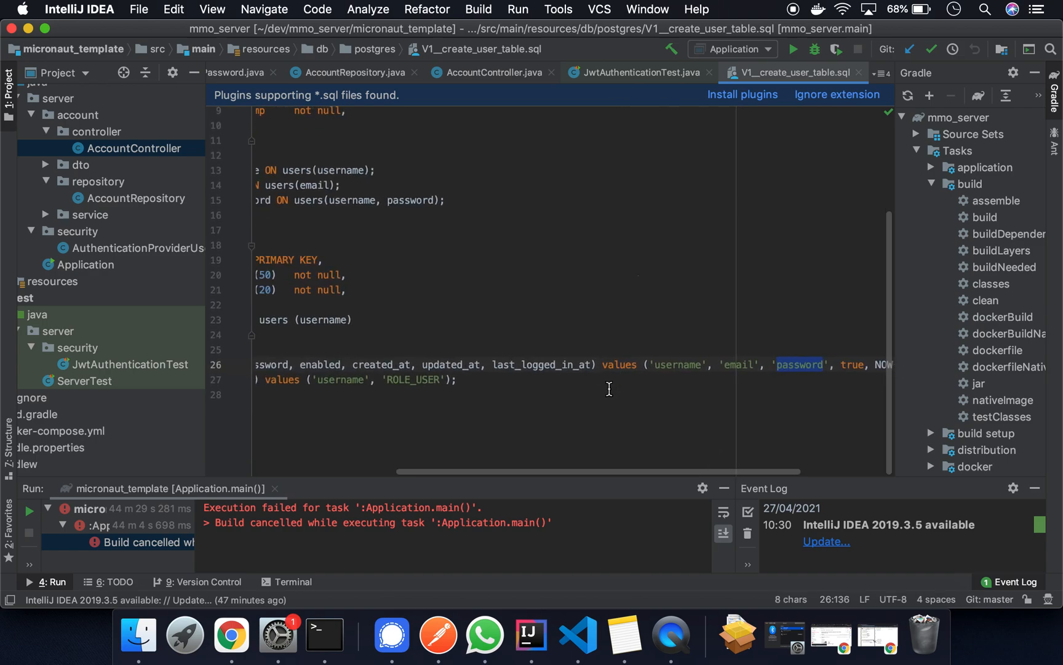
pyautogui.hscroll(-3)
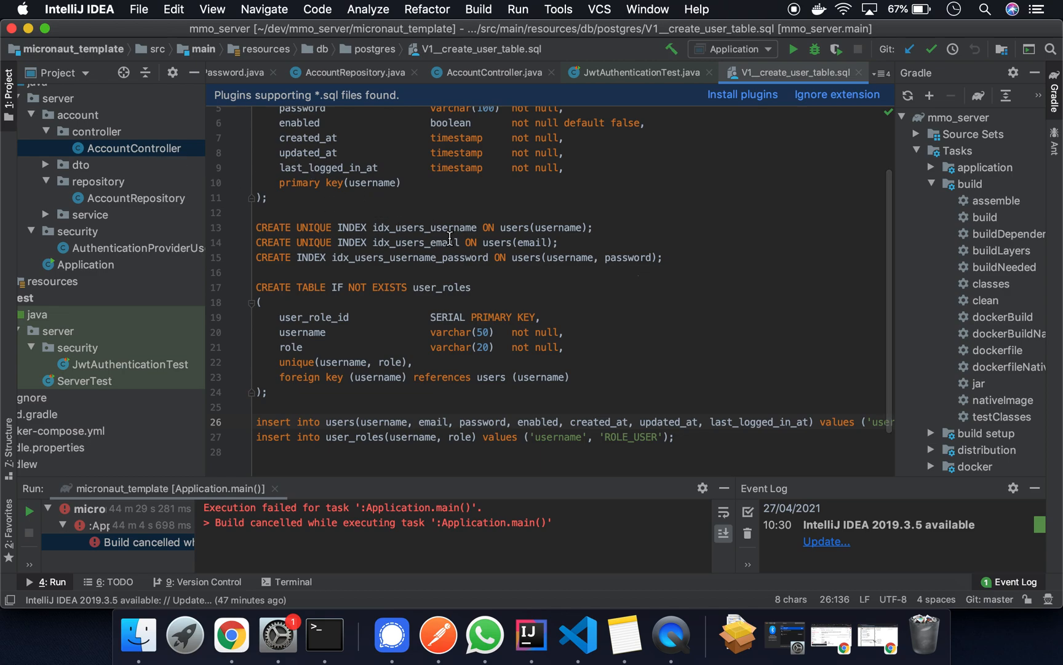
pyautogui.scroll(-3)
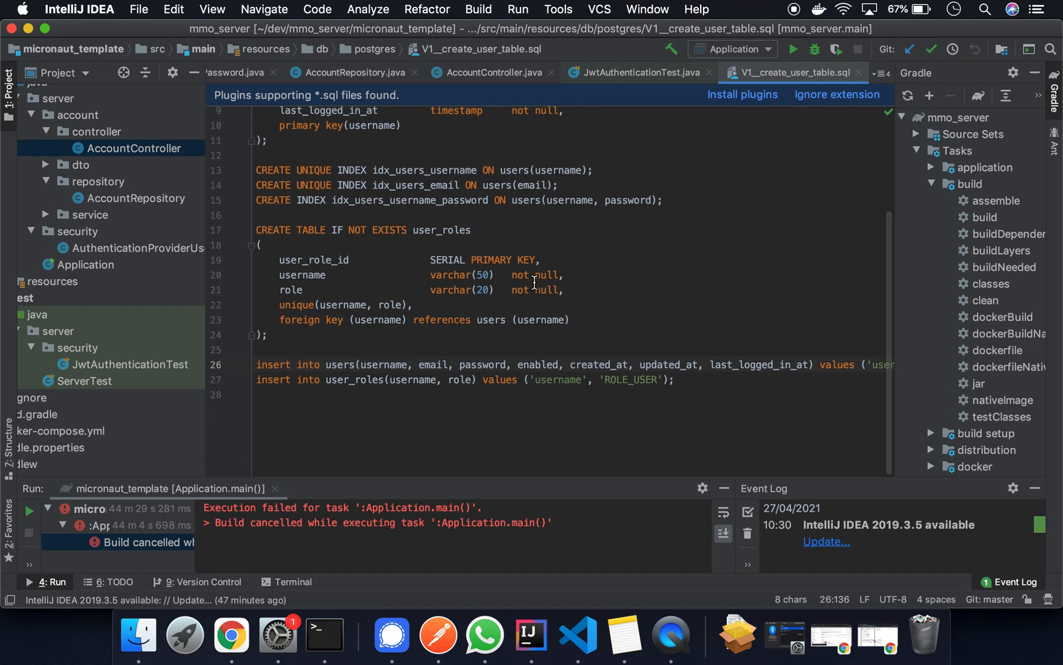
pyautogui.moveTo(588, 276)
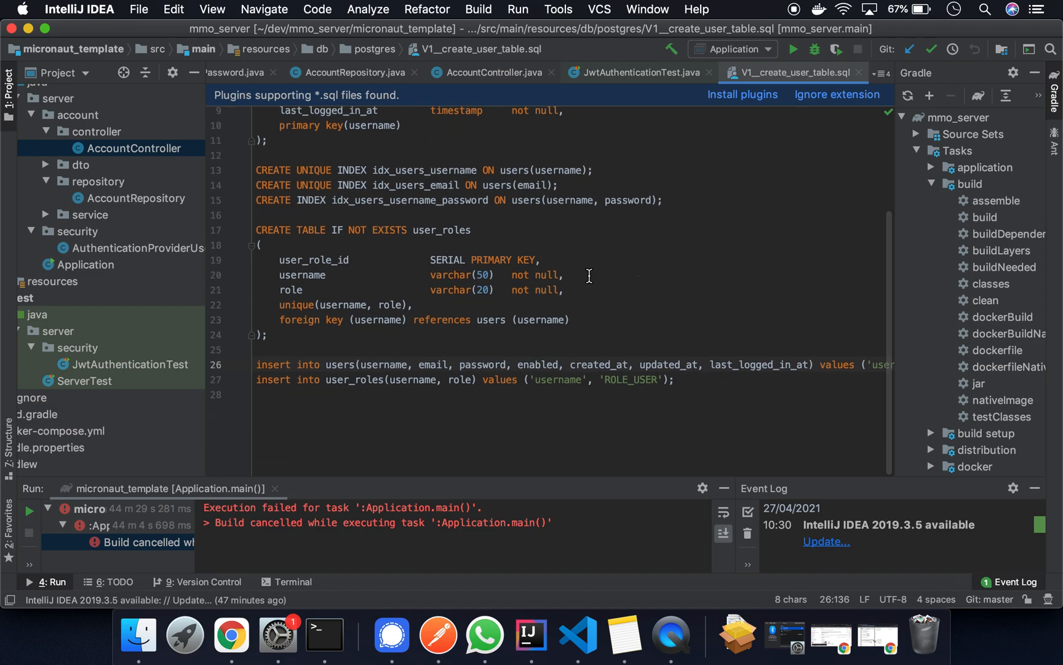
pyautogui.moveTo(579, 270)
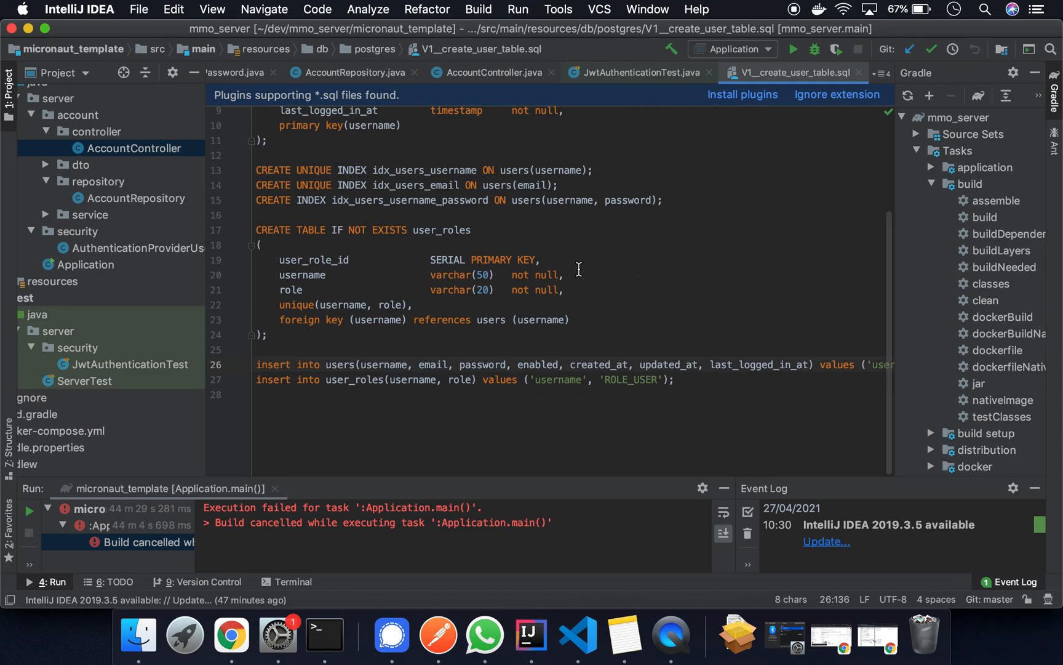
pyautogui.moveTo(747, 390)
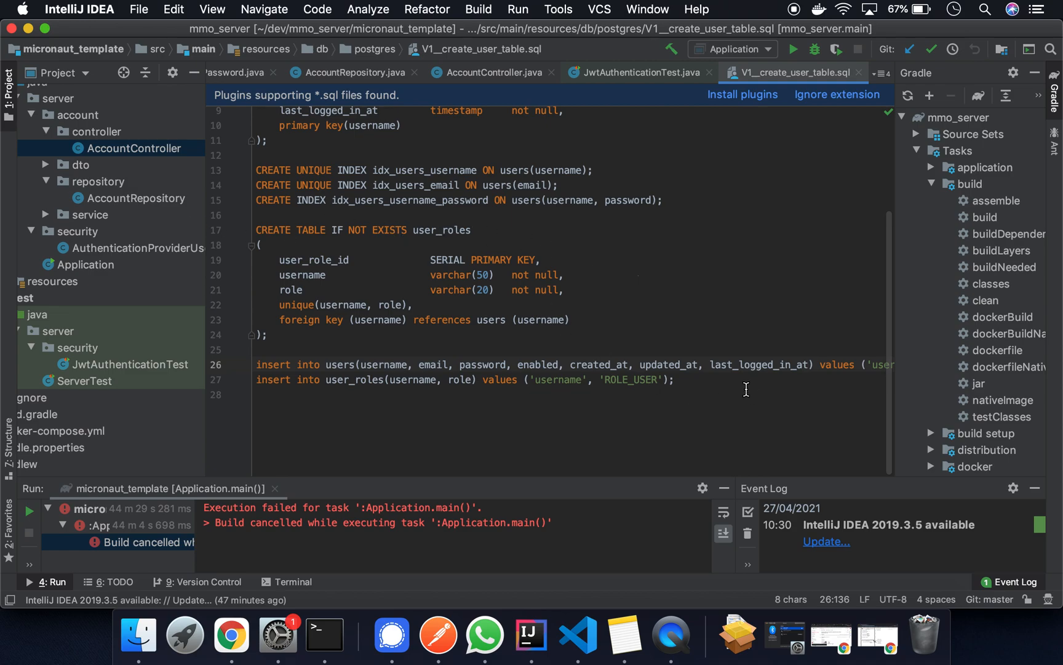
pyautogui.hscroll(3)
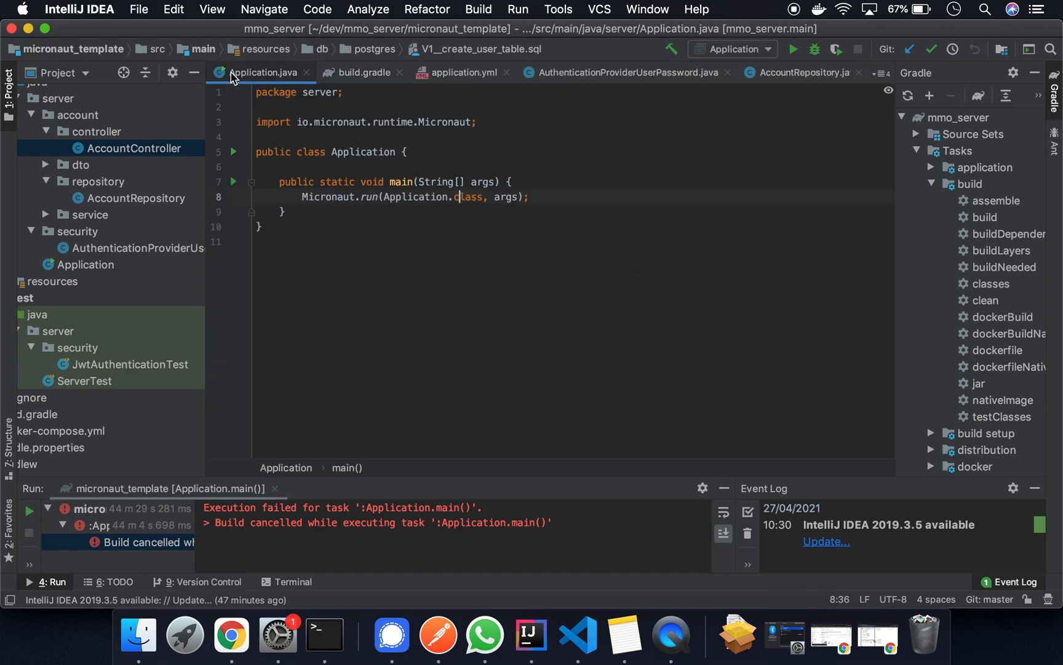
# Step: Run Application.java's main method and view the micronaut.security JWT settings in application.yml
pyautogui.rightClick(461, 196)
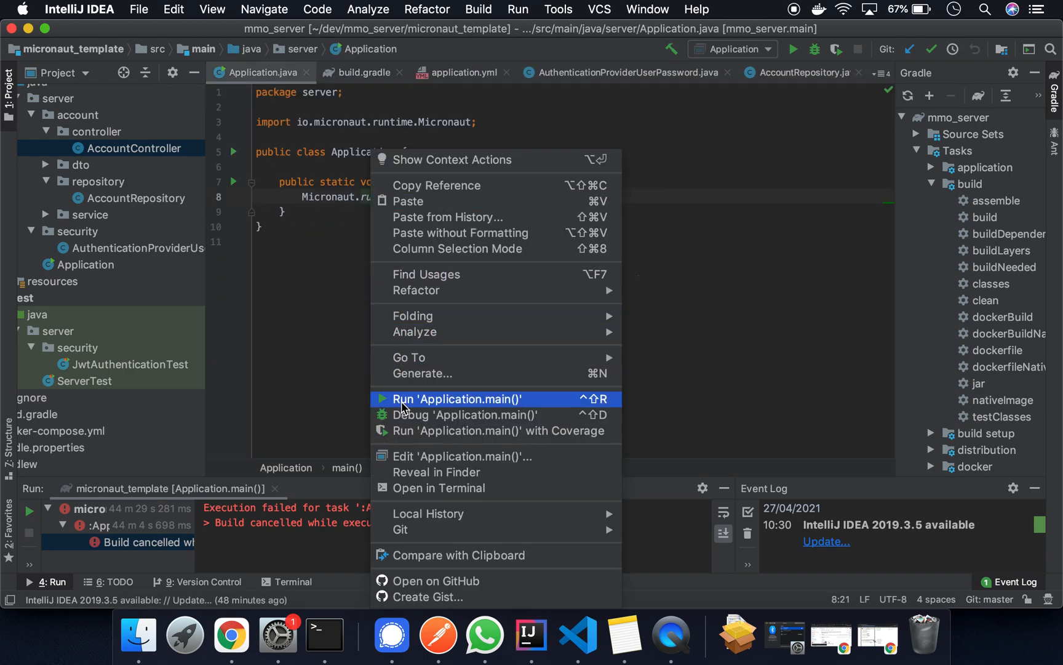
pyautogui.click(457, 399)
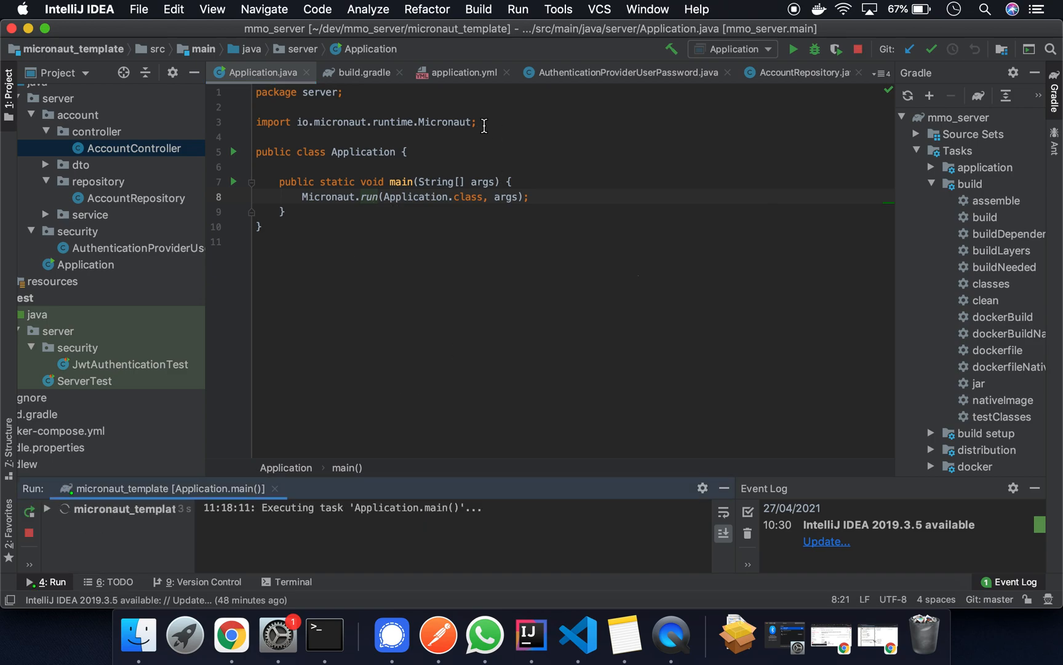
pyautogui.click(464, 72)
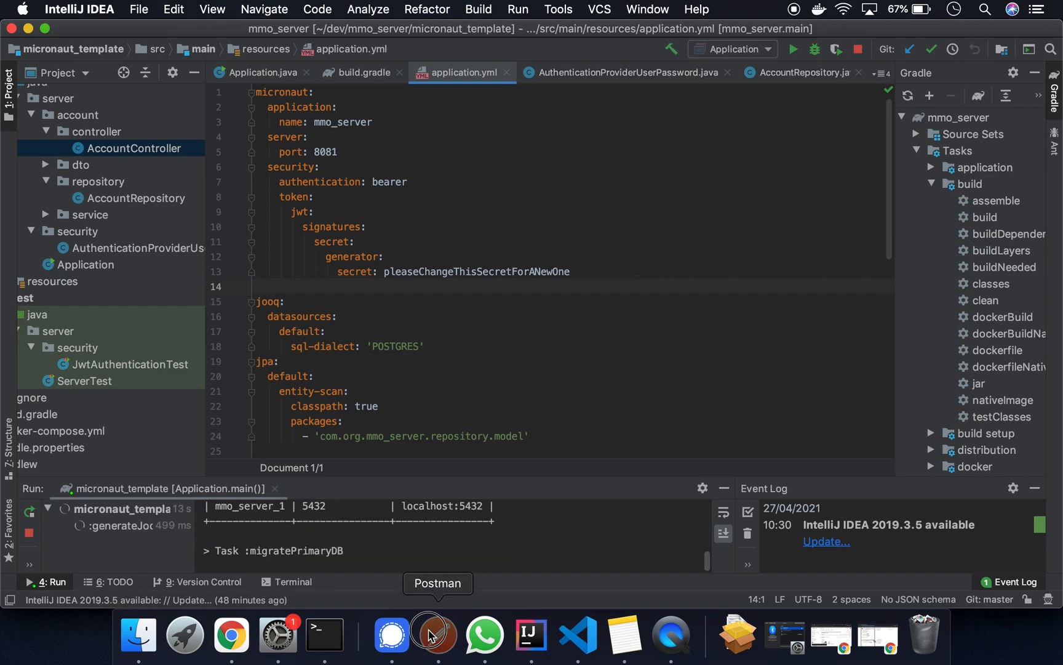
# Step: In Postman, inspect the localhost:8081 login request's address, username/password body and headers
pyautogui.click(437, 634)
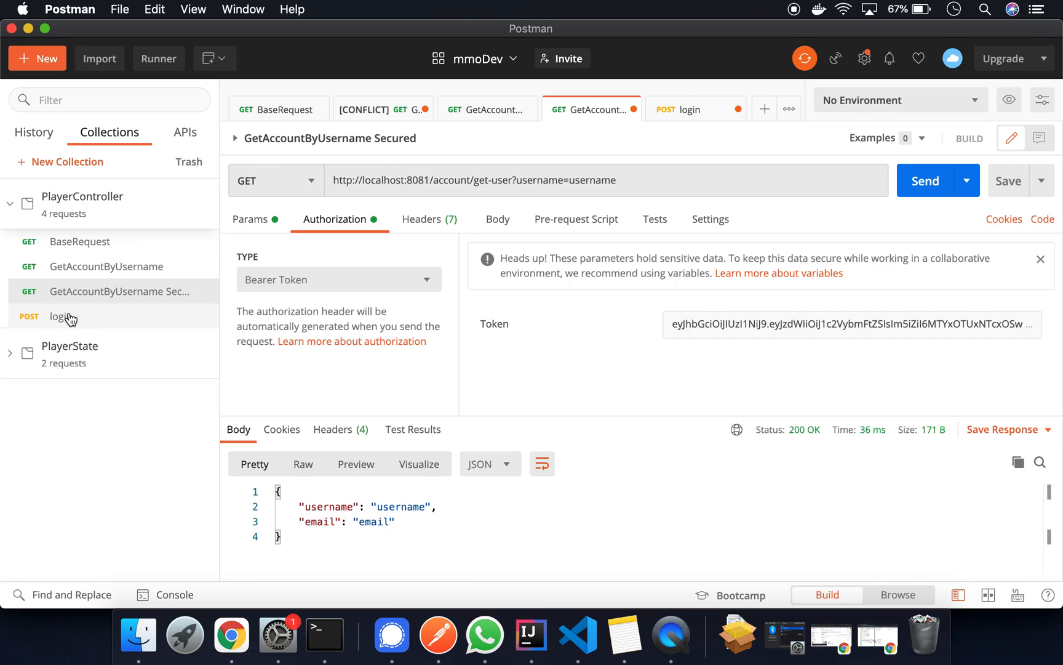
pyautogui.click(690, 109)
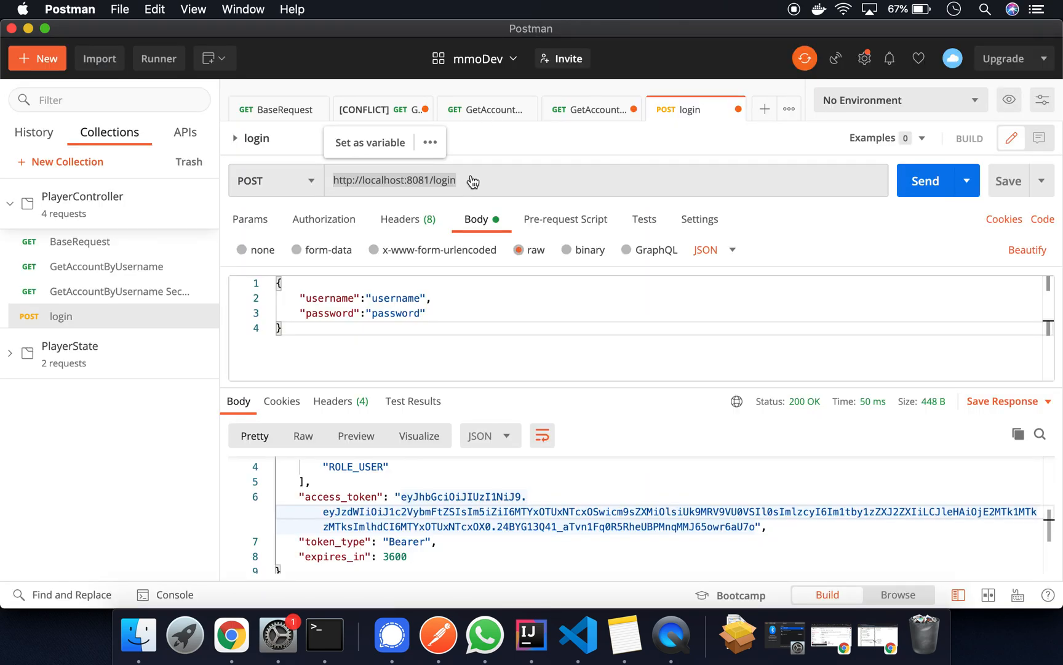
pyautogui.doubleClick(445, 180)
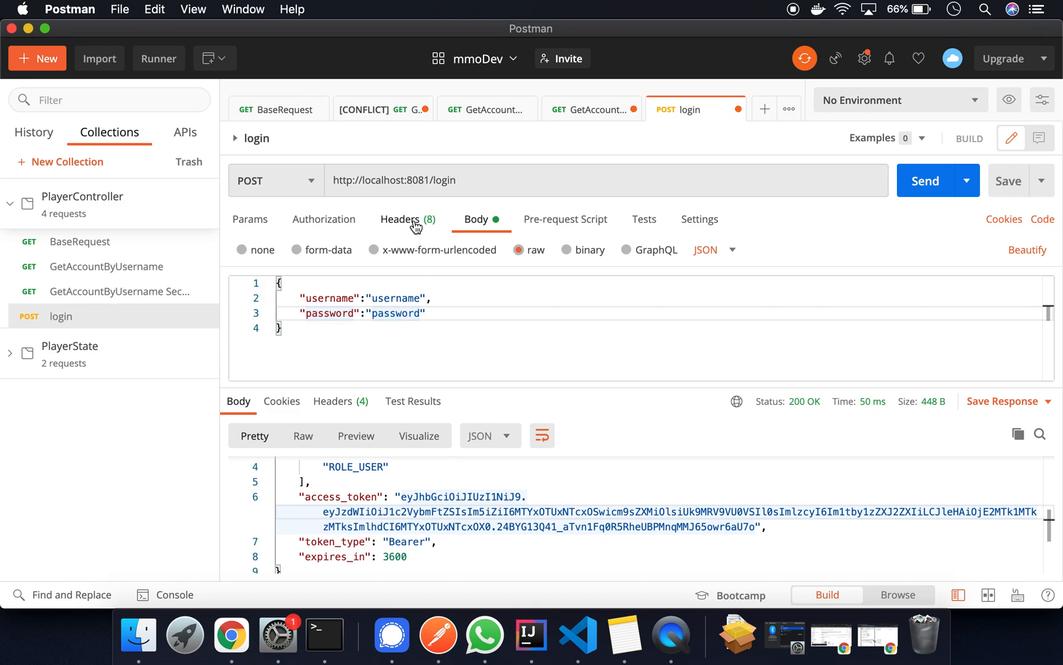
pyautogui.click(400, 219)
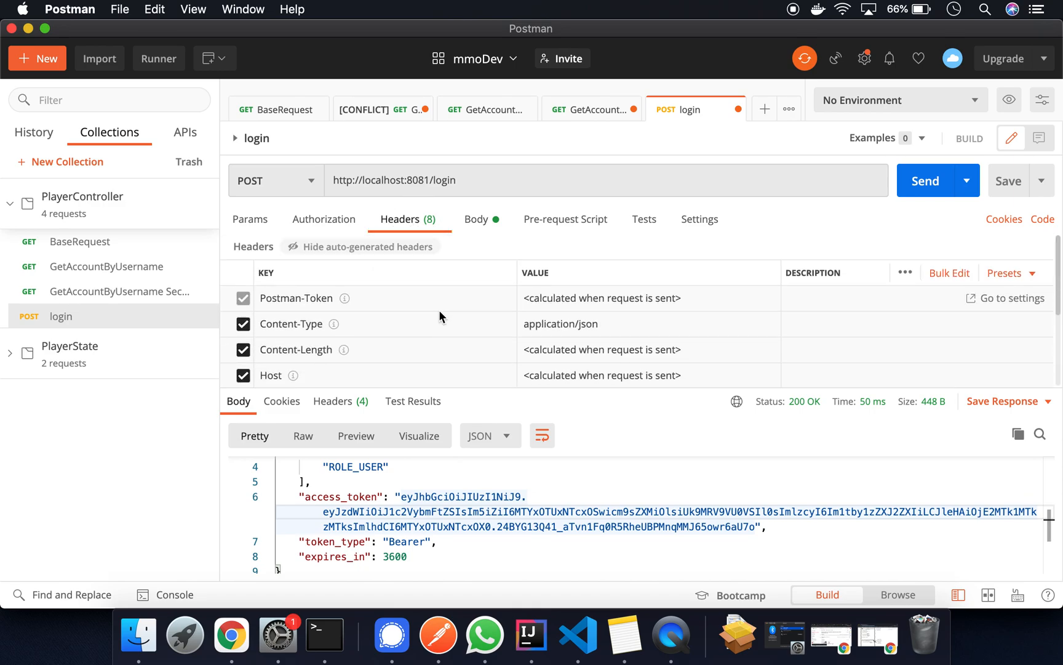
pyautogui.moveTo(477, 224)
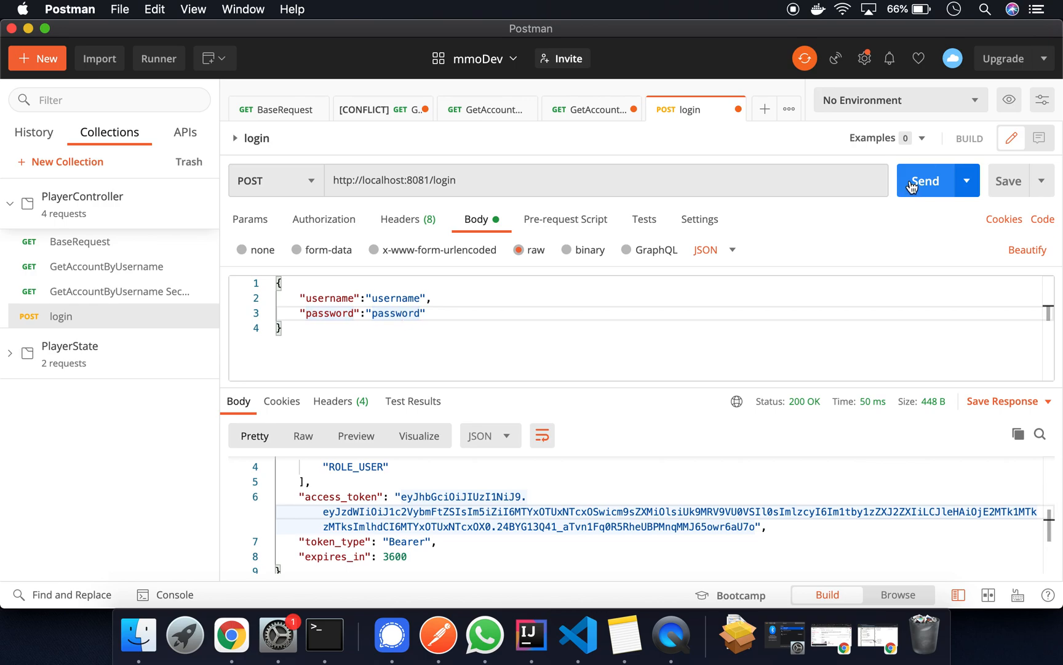
# Step: Send the login request for a new access_token, then return to GetAccountByUsername Secured
pyautogui.click(926, 180)
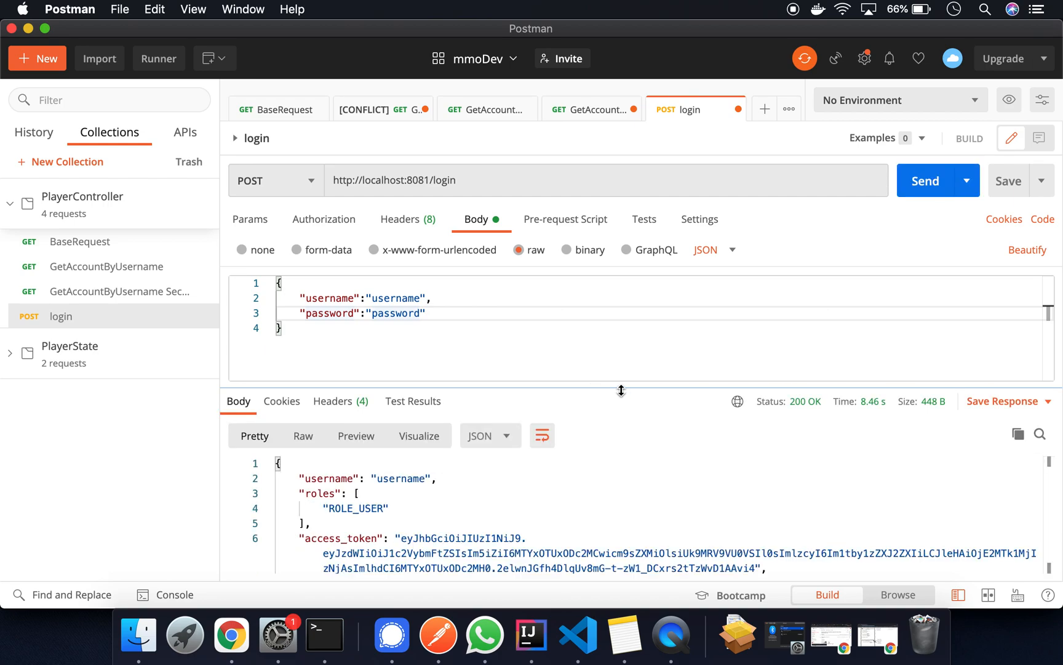
pyautogui.moveTo(917, 177)
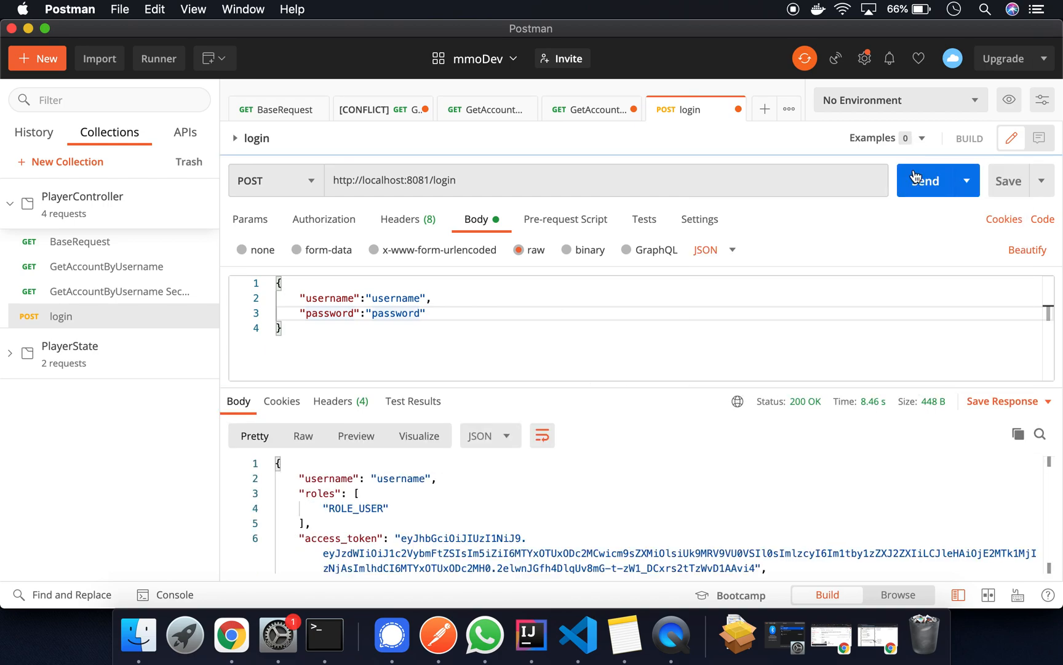
pyautogui.click(927, 180)
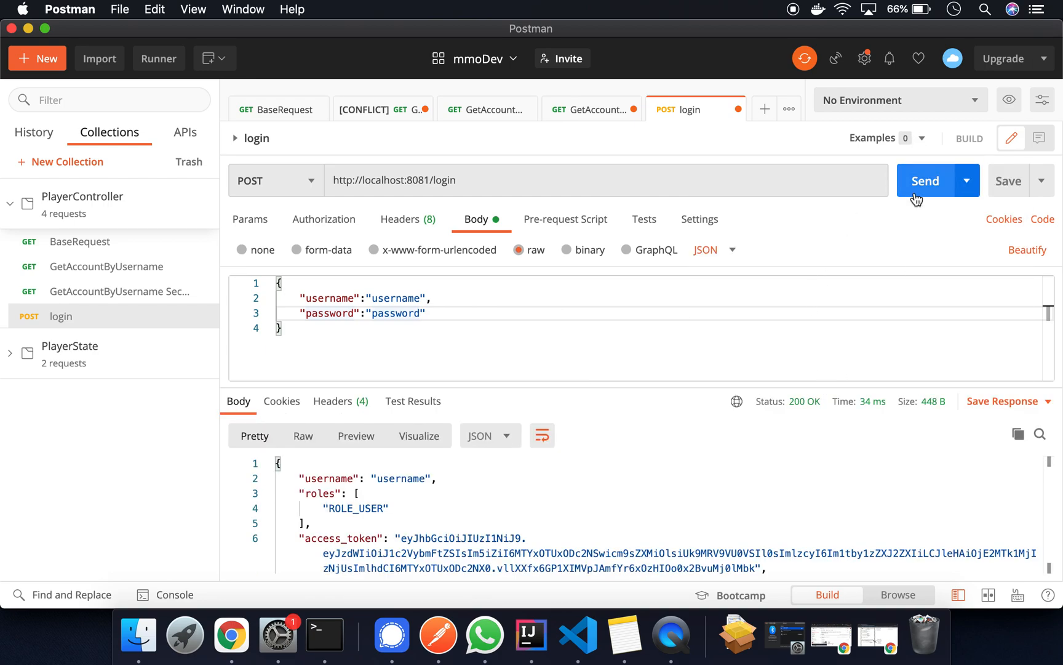
pyautogui.click(926, 180)
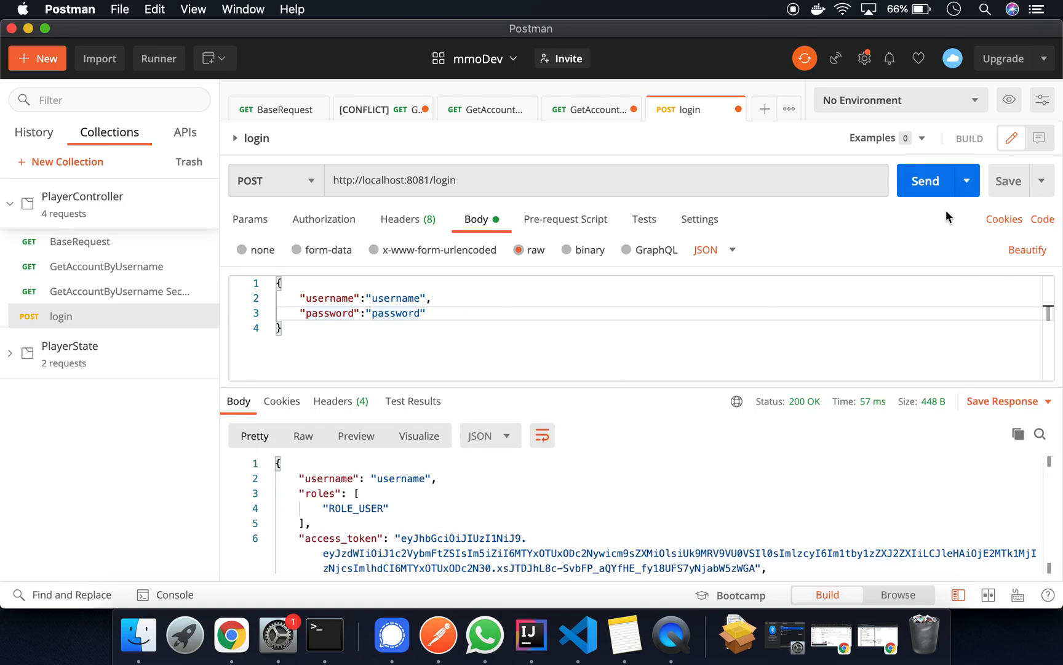
pyautogui.moveTo(727, 479)
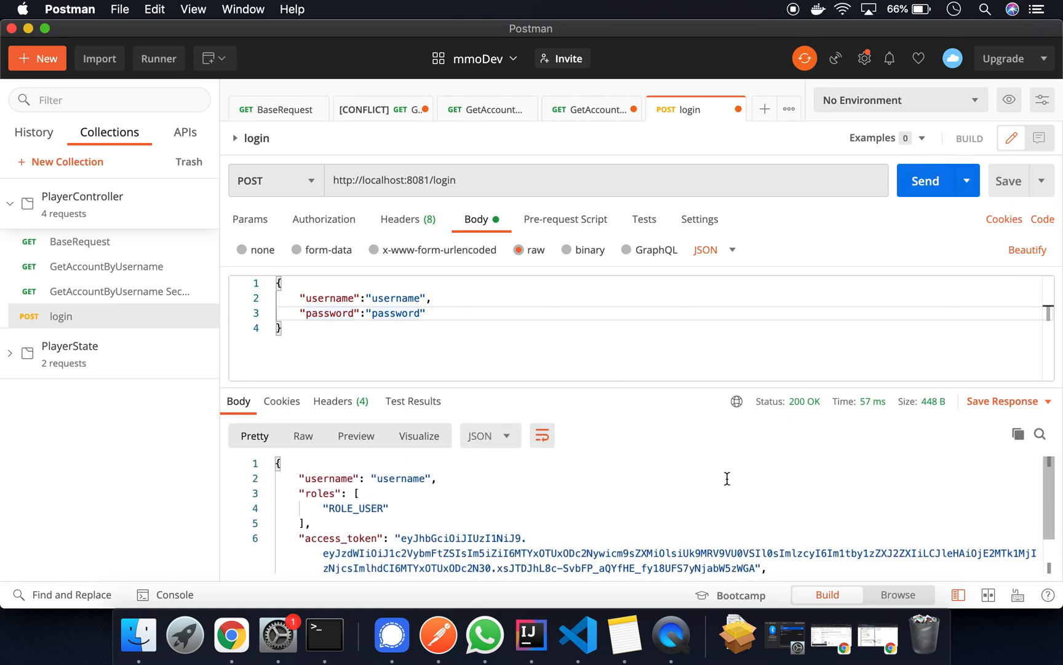
pyautogui.doubleClick(401, 478)
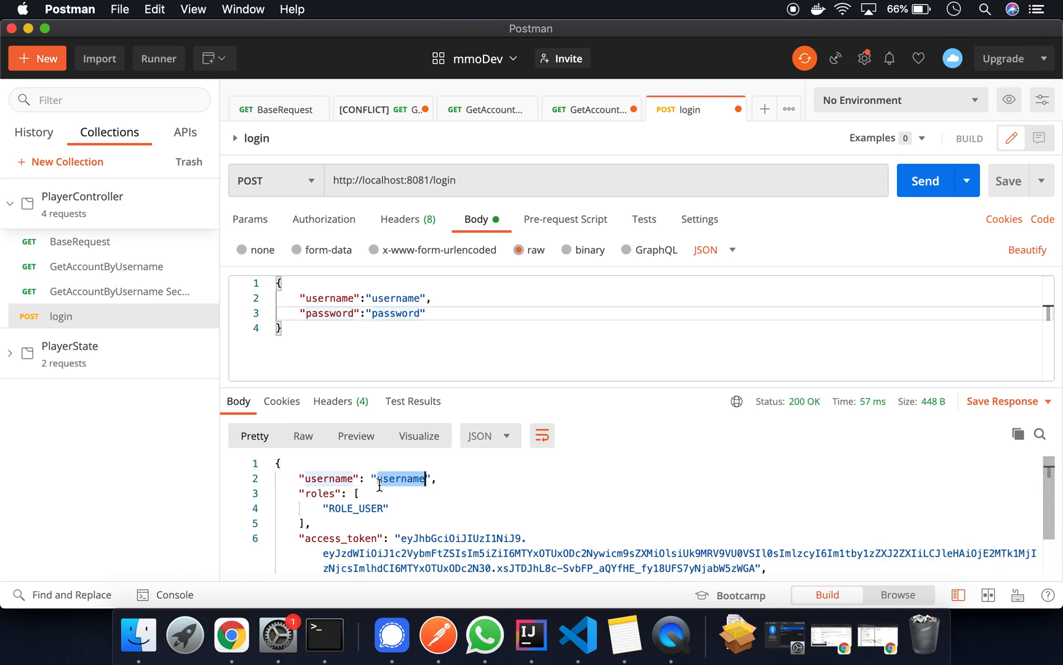
pyautogui.scroll(-3)
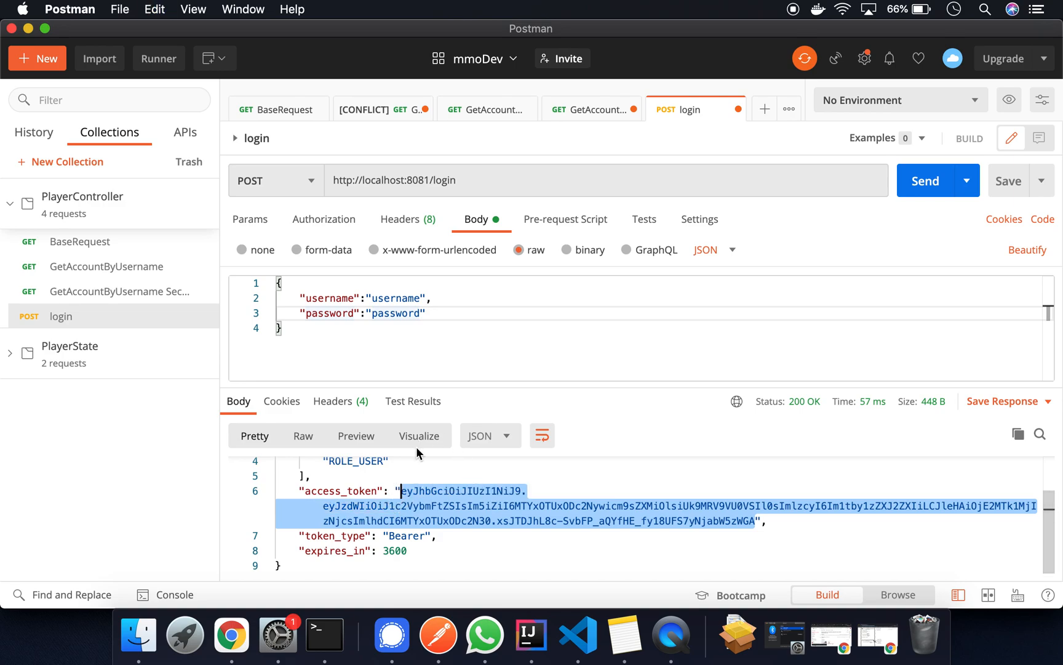
pyautogui.click(592, 109)
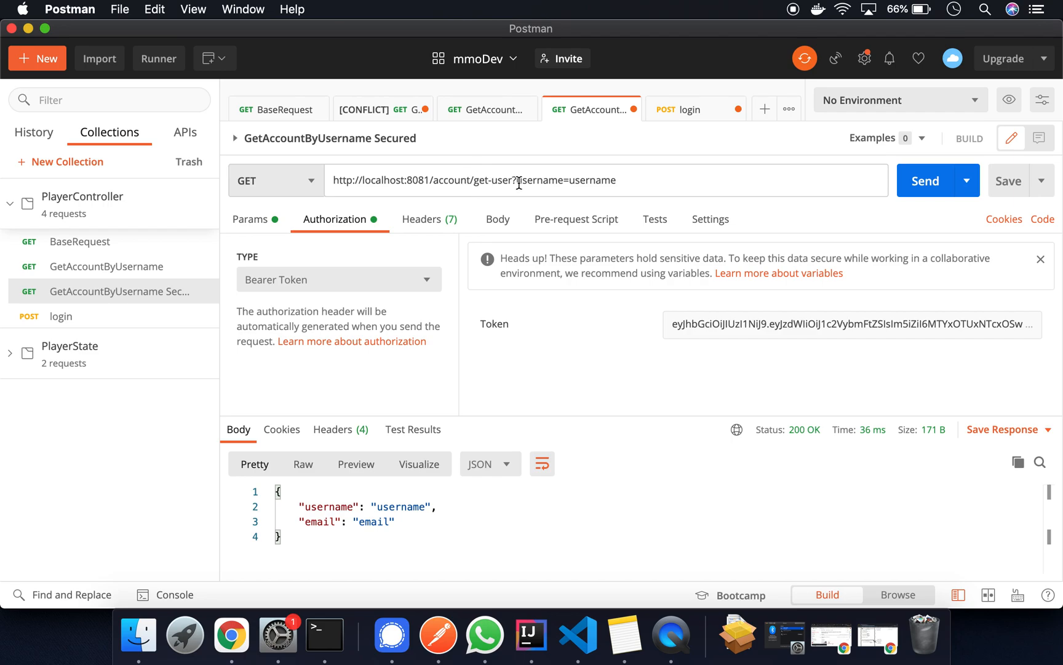
# Step: Replace the Bearer Token with the new access token and send GetAccountByUsername, getting 200 OK
pyautogui.doubleClick(491, 180)
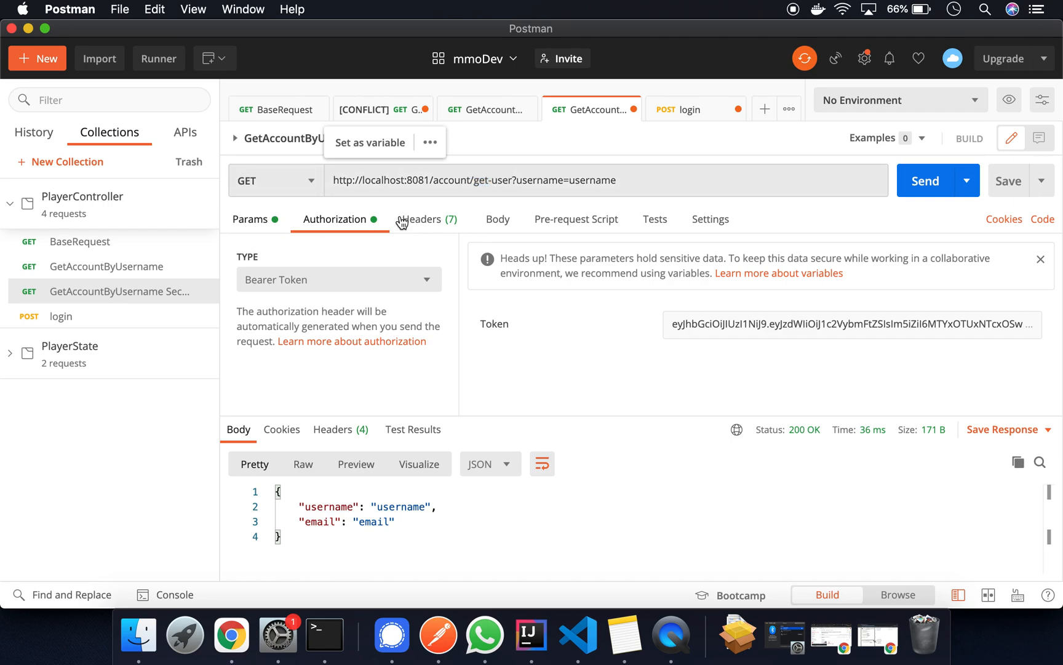
pyautogui.click(250, 219)
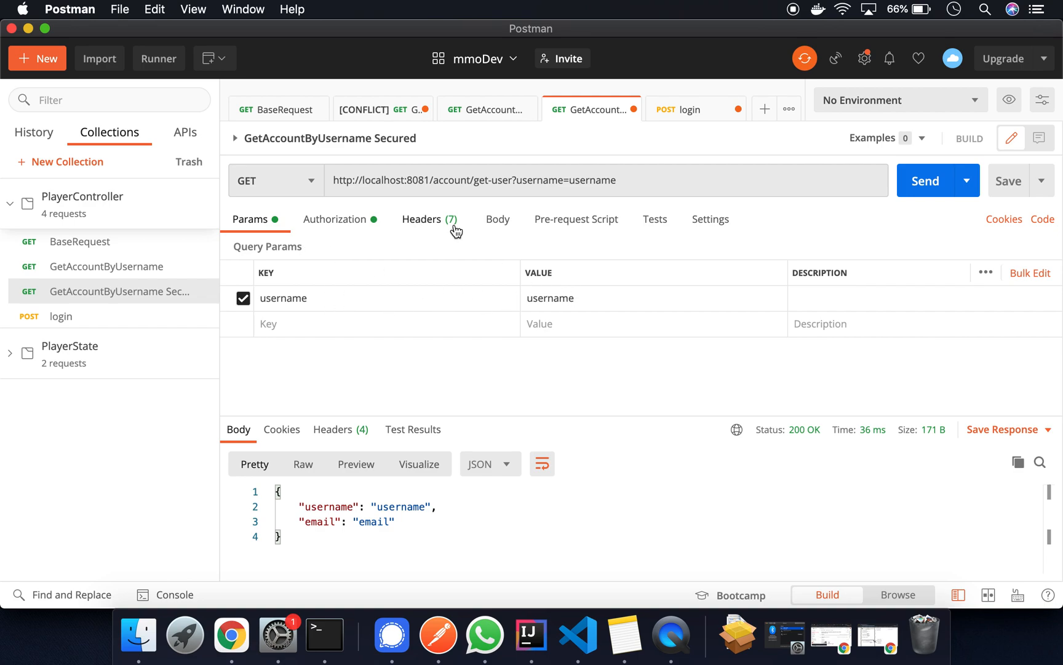
pyautogui.click(334, 219)
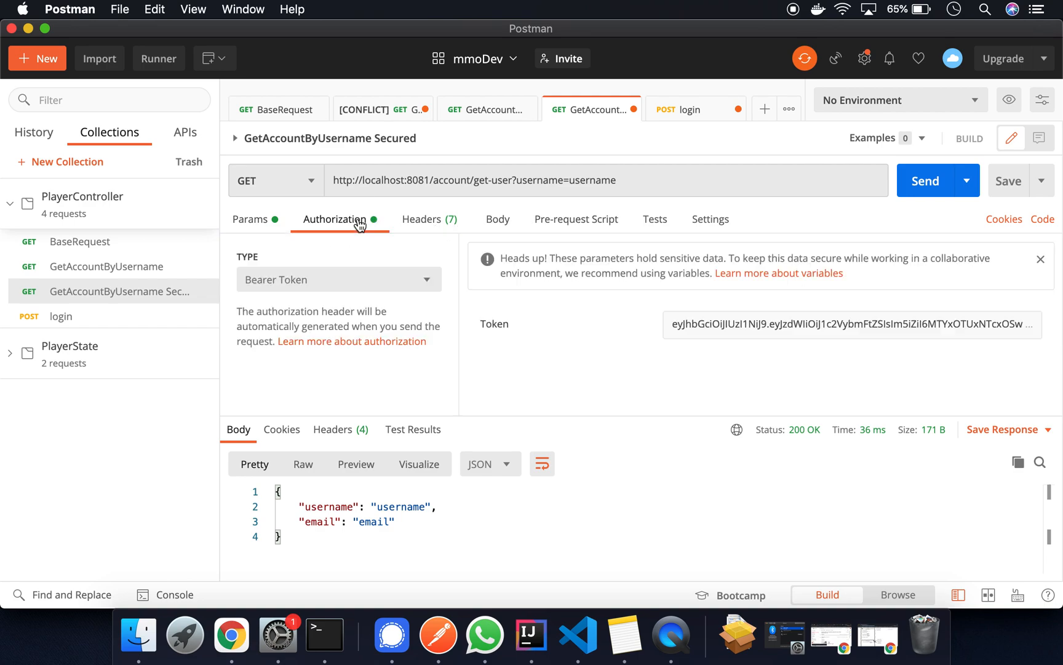
pyautogui.doubleClick(832, 323)
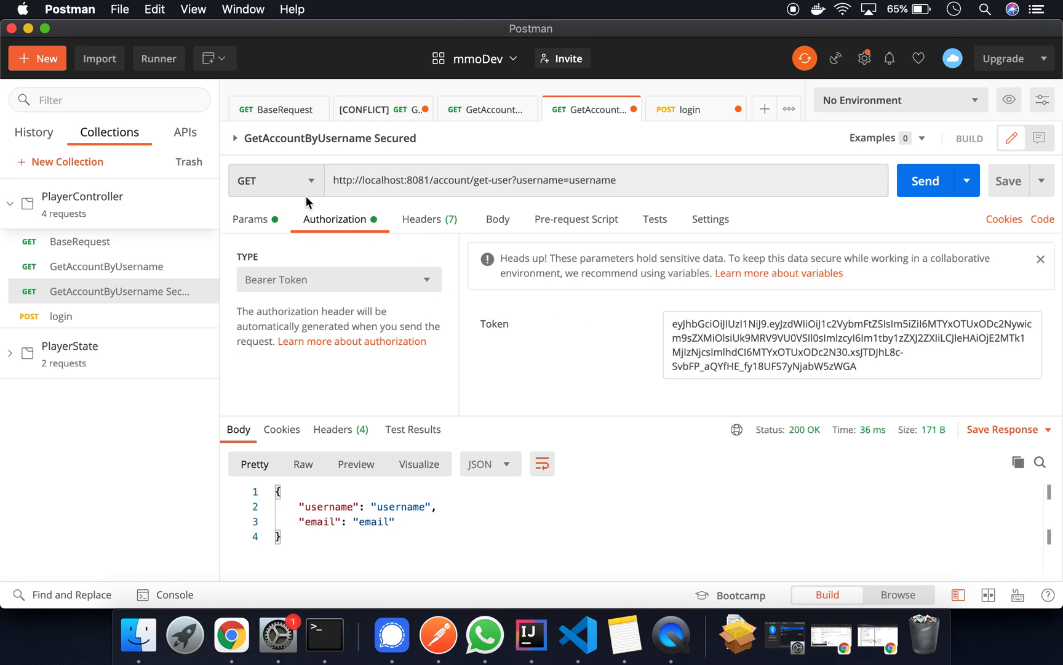
pyautogui.click(422, 219)
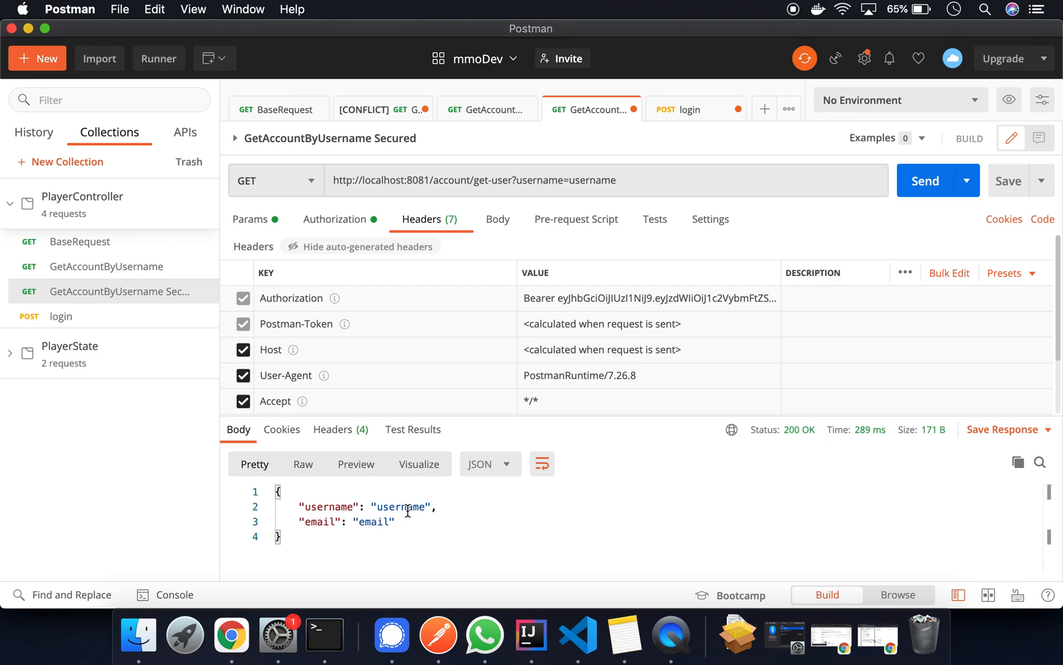
pyautogui.moveTo(330, 506)
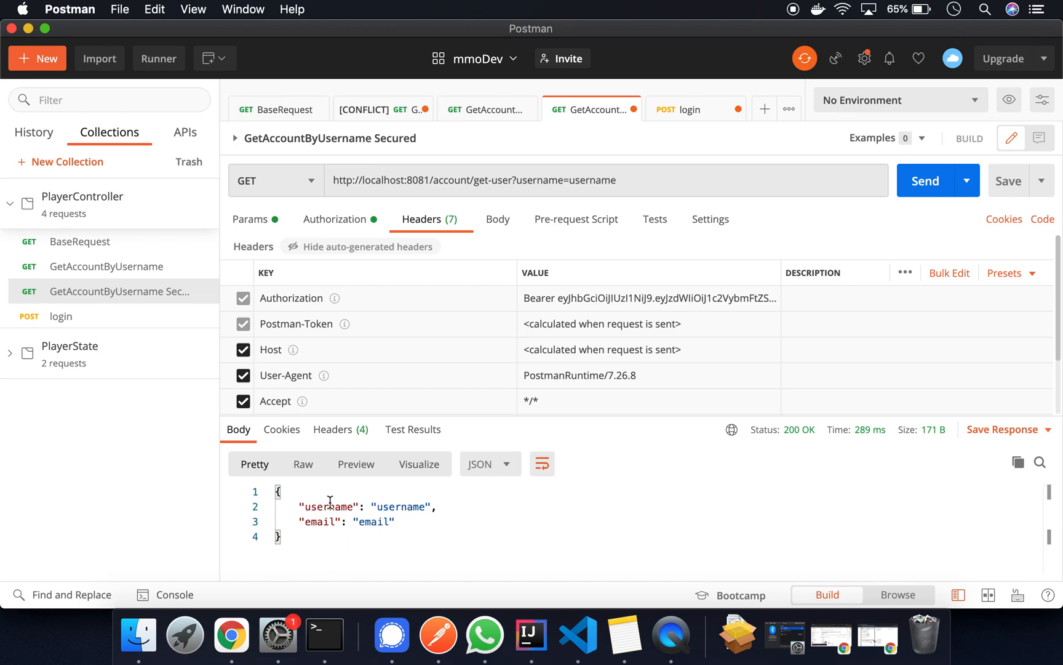
pyautogui.moveTo(827, 216)
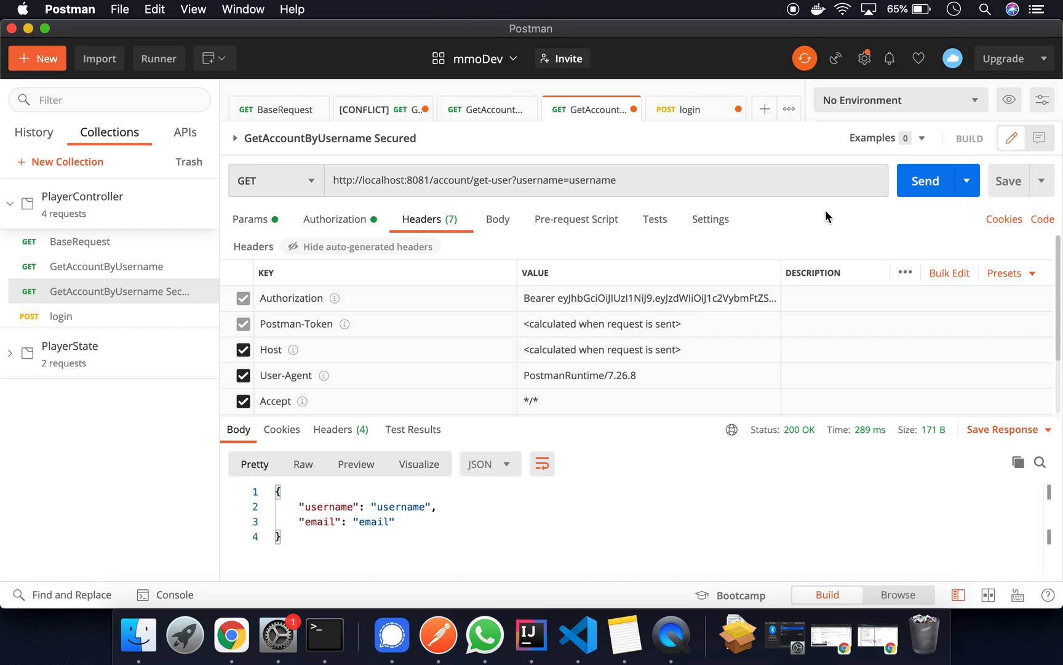
pyautogui.click(925, 180)
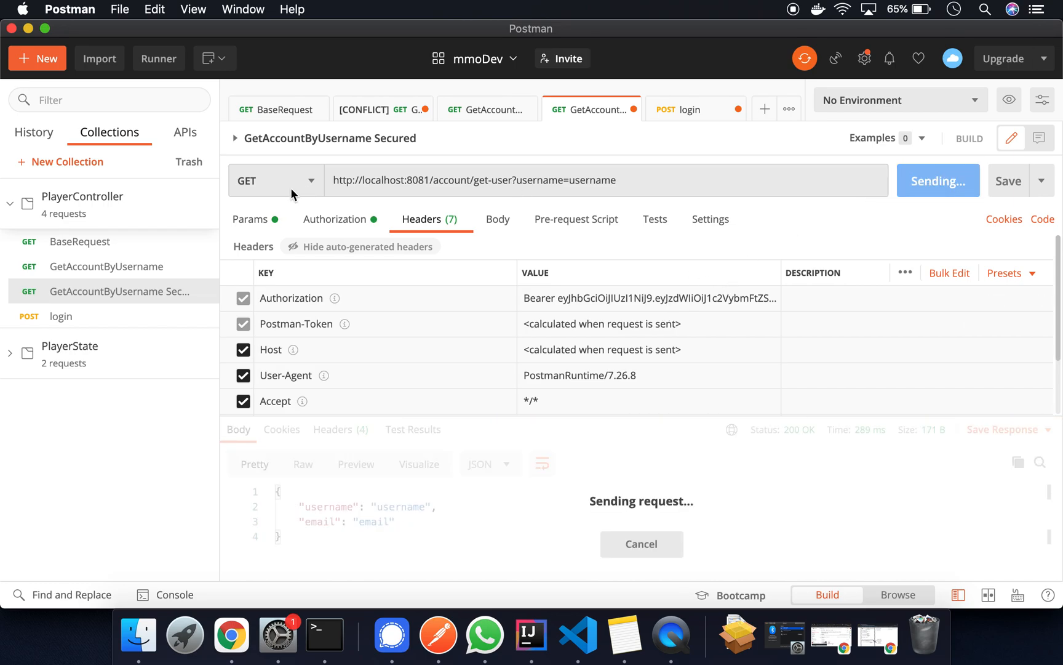
pyautogui.click(335, 219)
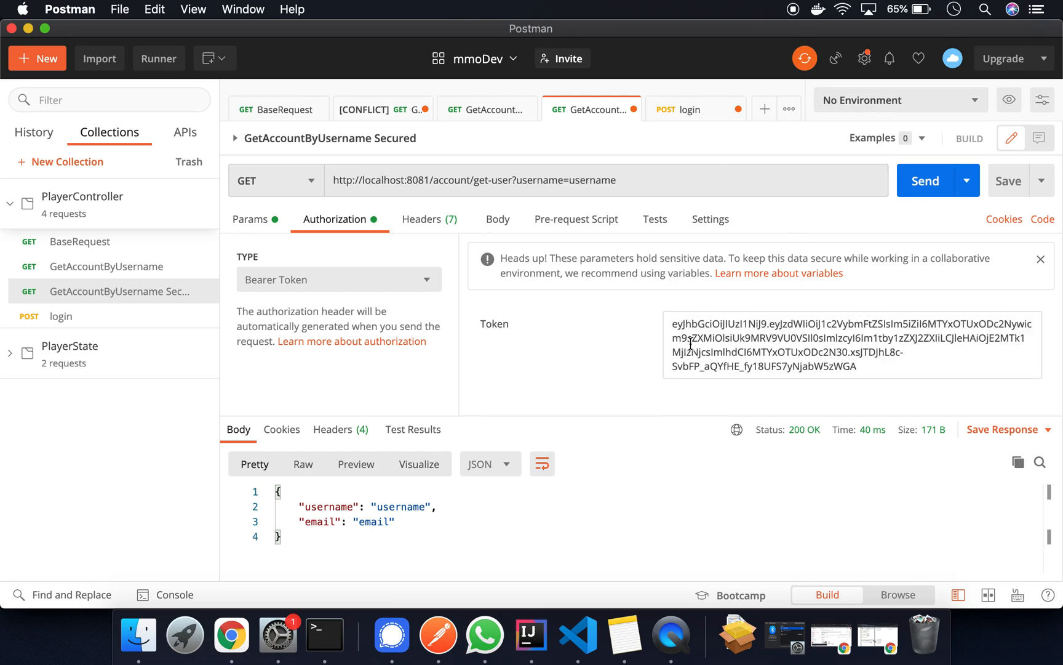
# Step: Send with an altered Bearer token for 401, then restore it for 200 OK
pyautogui.click(925, 181)
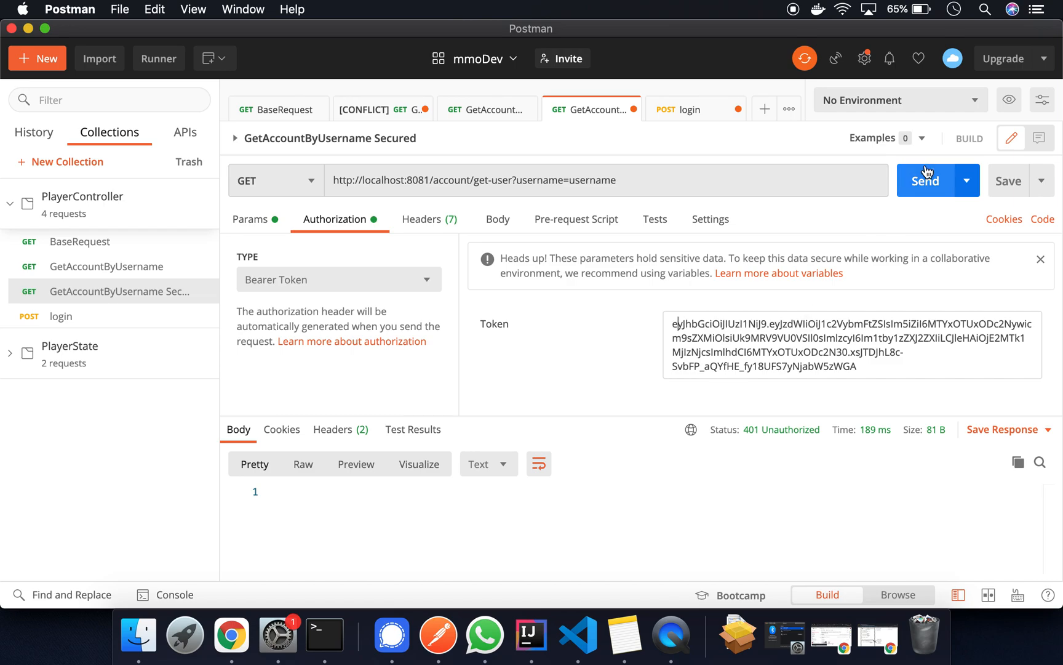
pyautogui.click(925, 180)
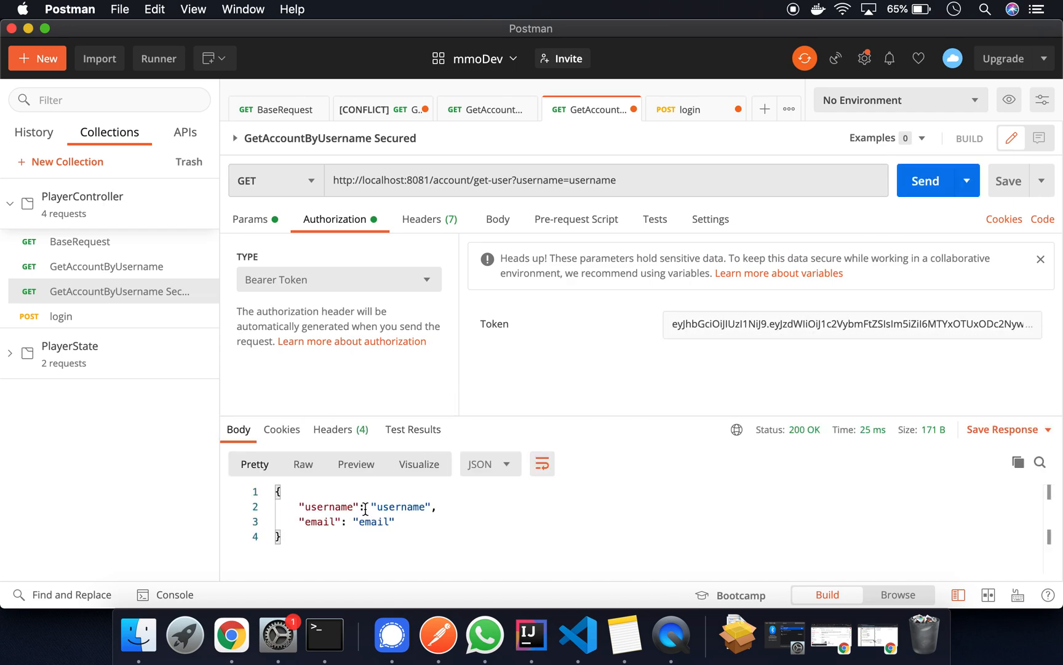
pyautogui.click(427, 218)
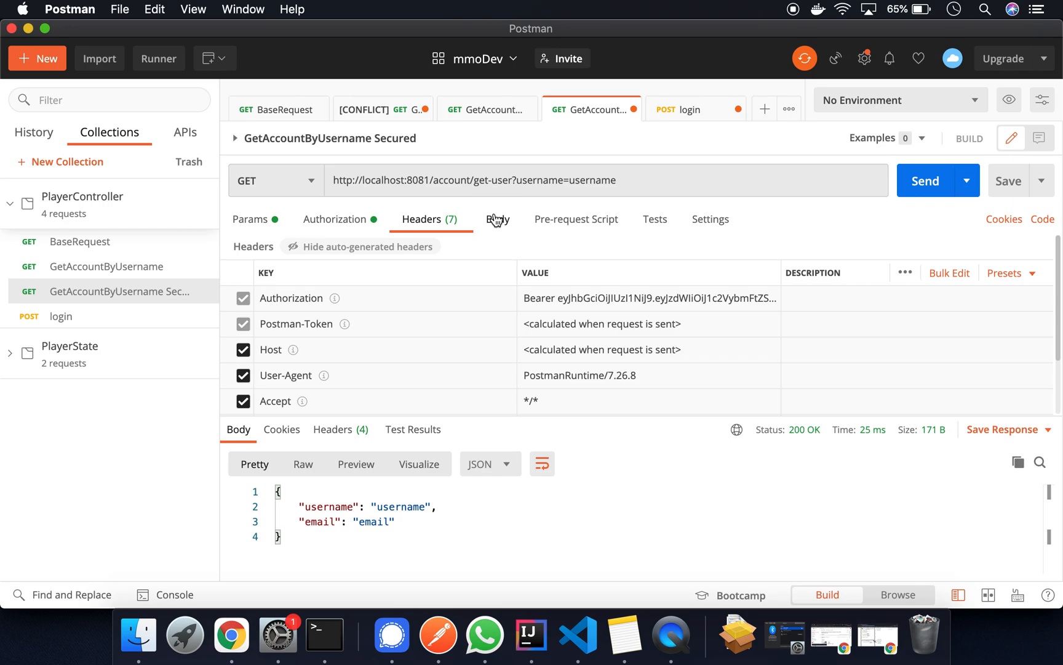
pyautogui.click(498, 219)
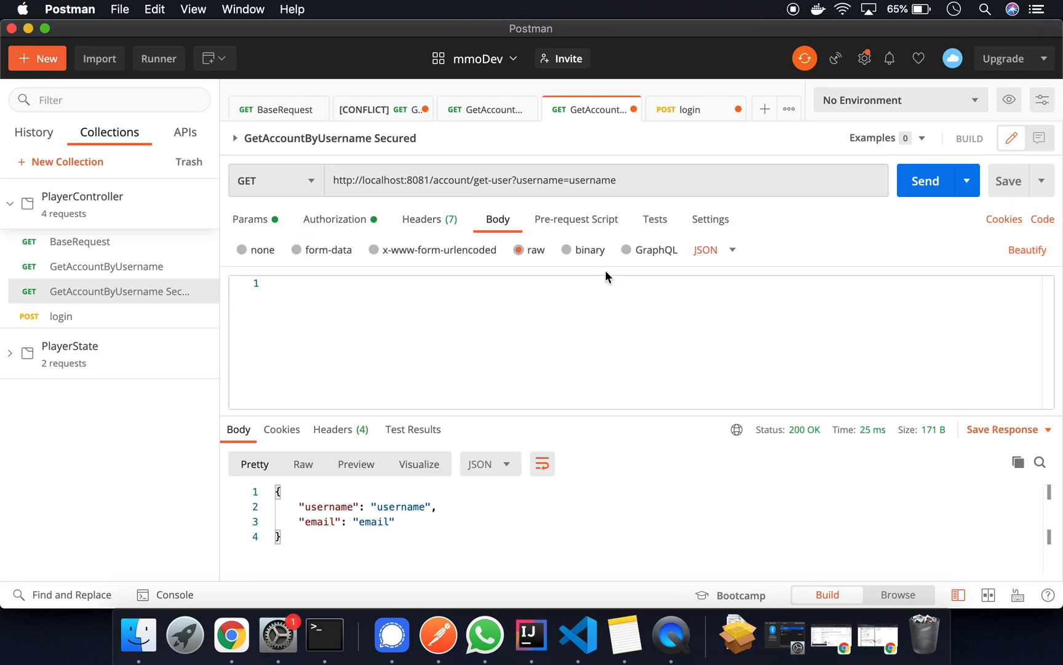
pyautogui.moveTo(302, 283)
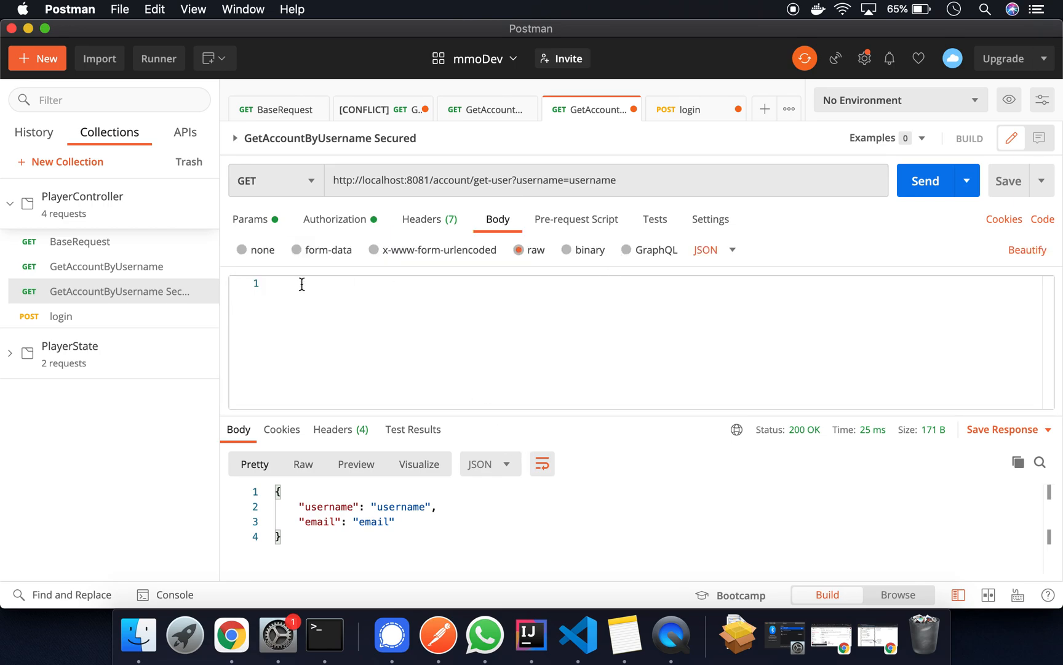